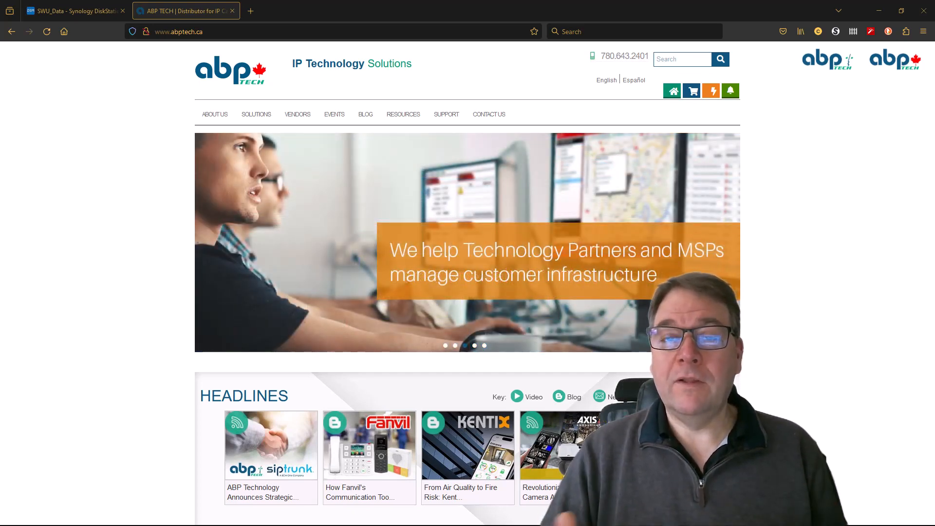
Switch the browser to the SWU_Data Synology DiskStation tab
{"action": "left_click", "coordinate": [71, 10]}
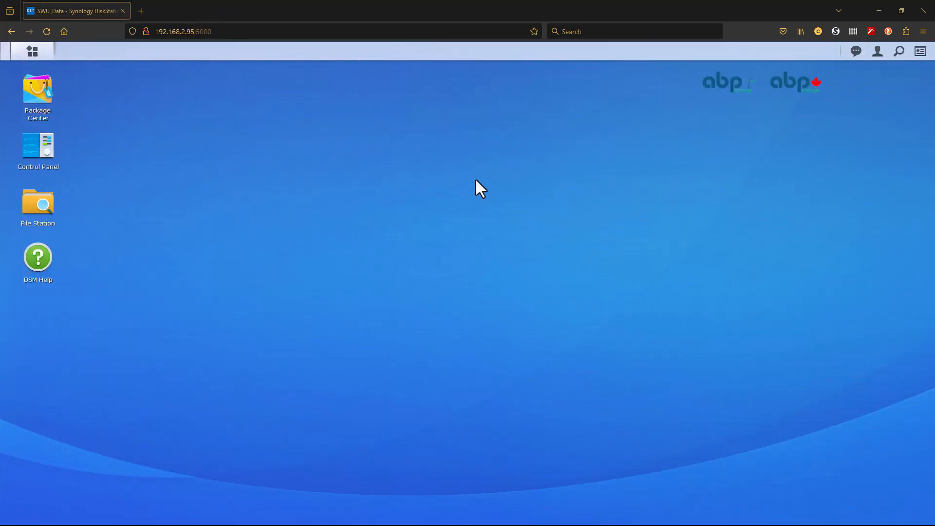
{"action": "mouse_move", "coordinate": [37, 147]}
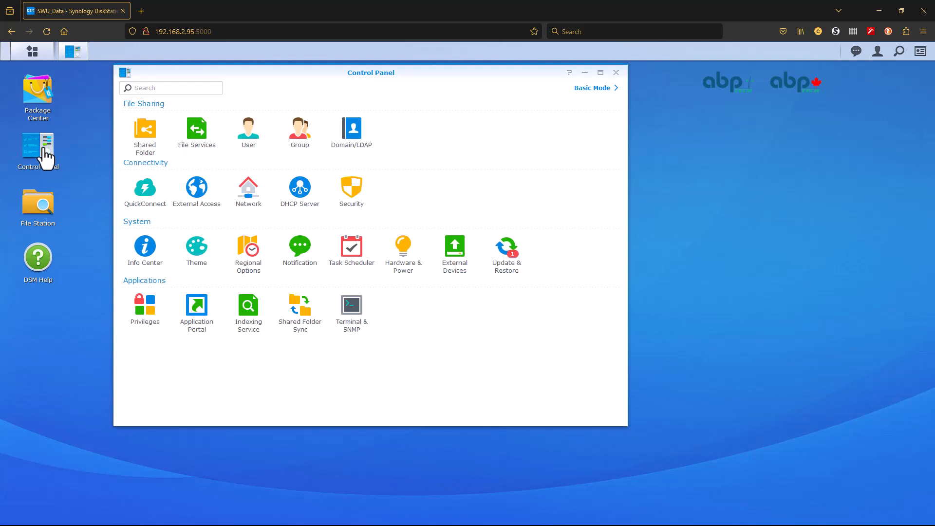
{"action": "mouse_move", "coordinate": [147, 137]}
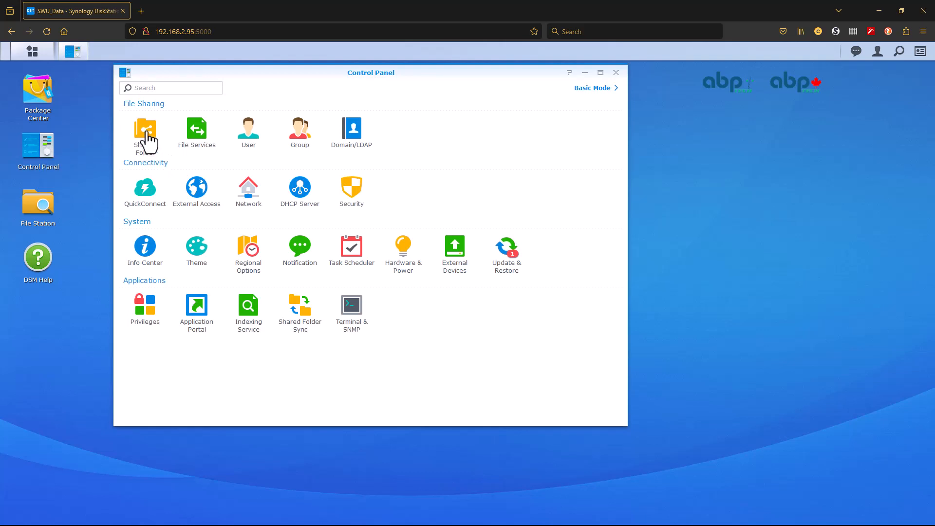
In Control Panel's Shared Folder list, start the shared folder creation wizard
{"action": "left_click", "coordinate": [145, 130]}
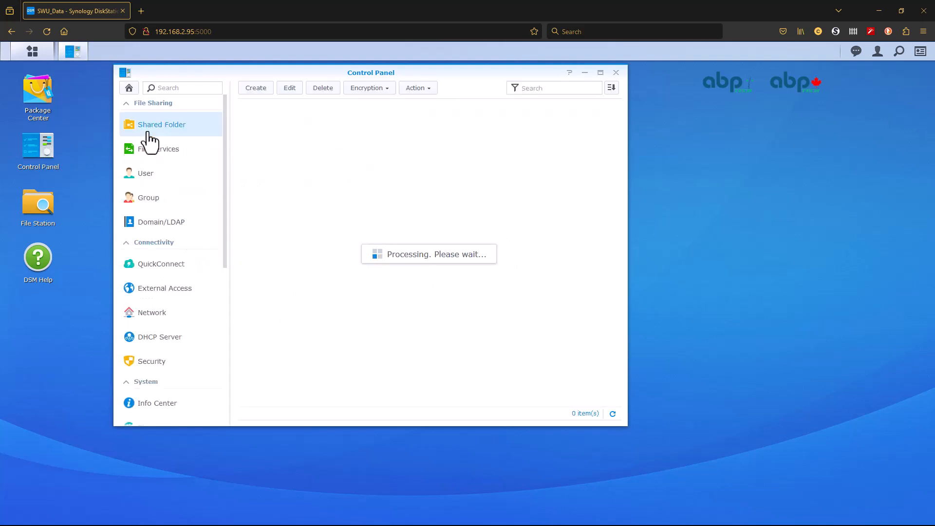
{"action": "left_click", "coordinate": [255, 87]}
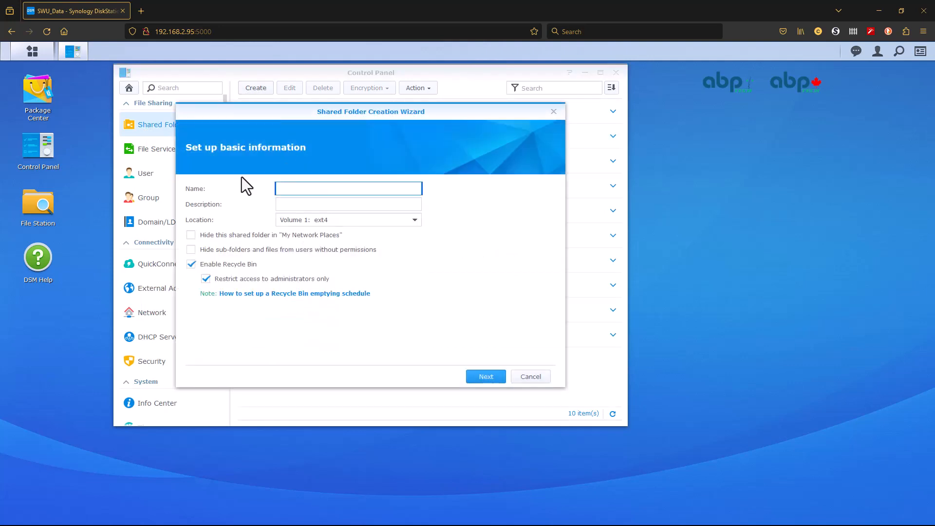
Create a shared folder named Mobotix with recycle bin off, skipping encryption, and continue to permissions
{"action": "type", "text": "Mobotix"}
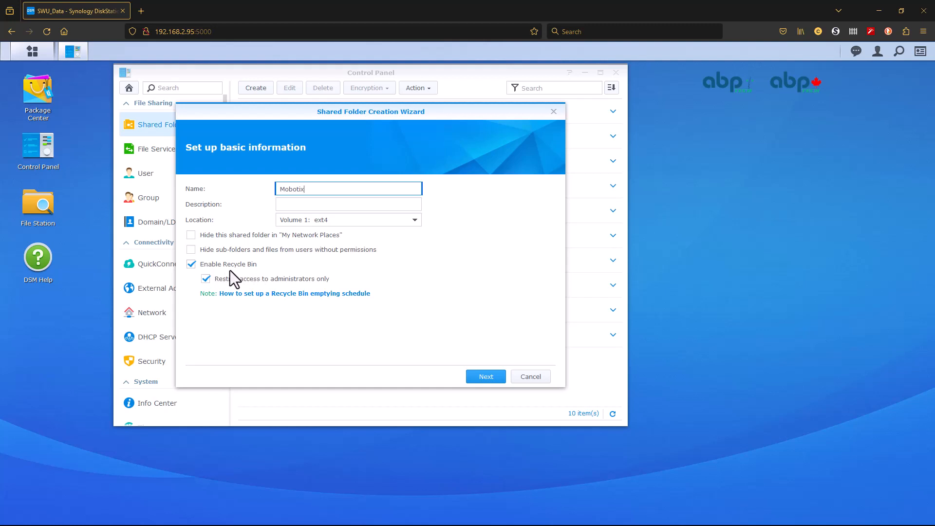
{"action": "left_click", "coordinate": [192, 263]}
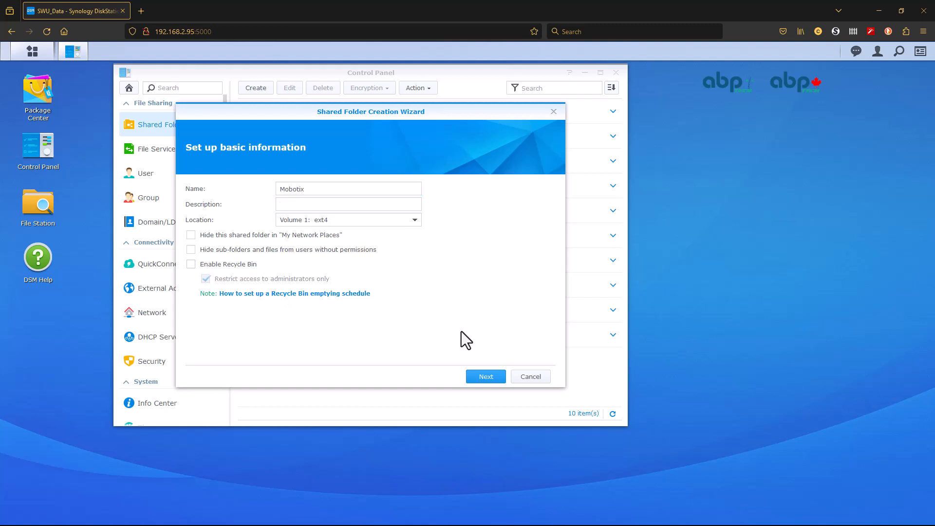
{"action": "left_click", "coordinate": [485, 376]}
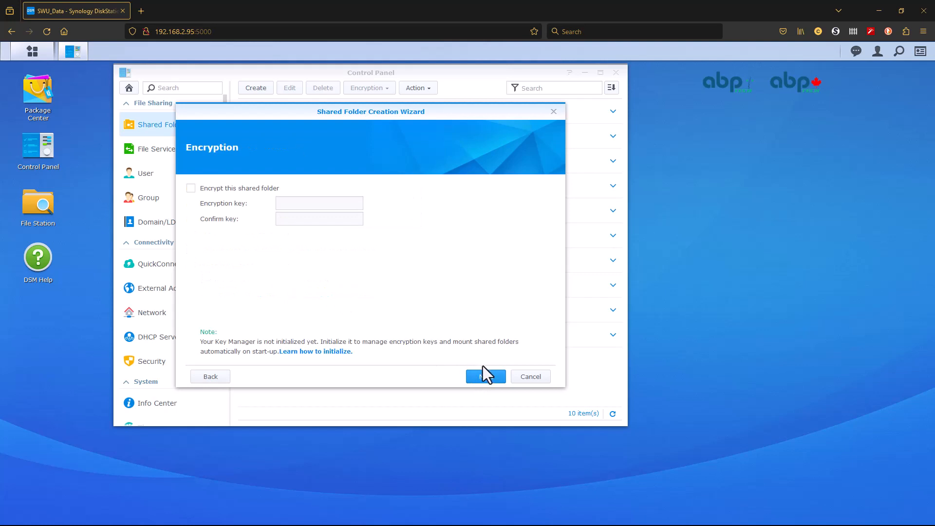
{"action": "left_click", "coordinate": [485, 377]}
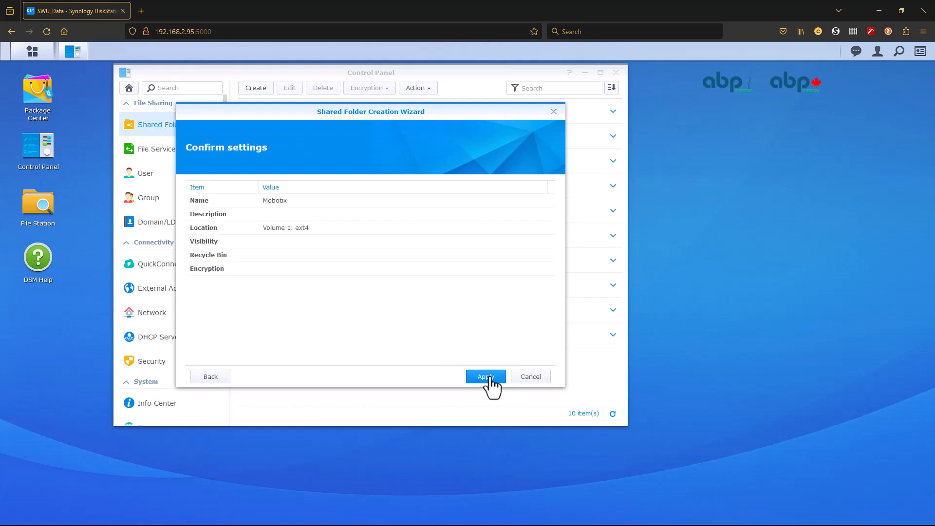
{"action": "left_click", "coordinate": [485, 376]}
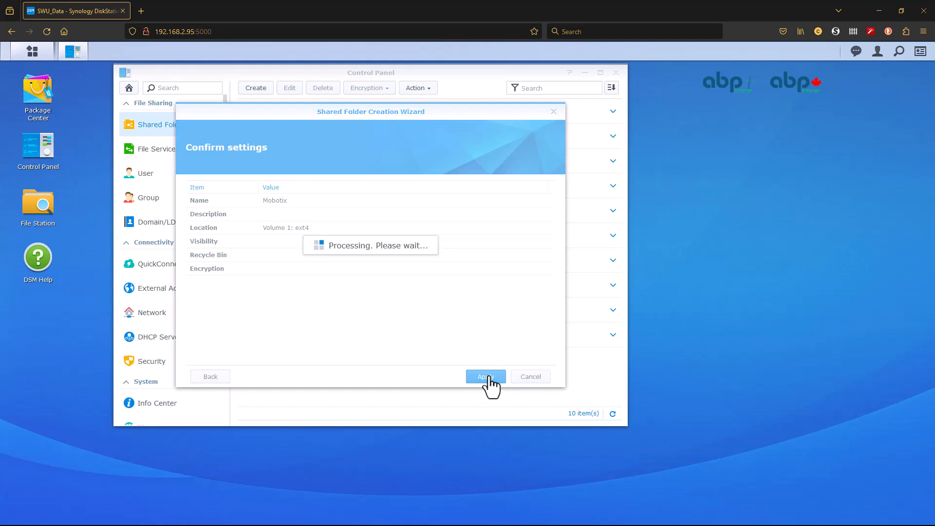
{"action": "left_click", "coordinate": [486, 377]}
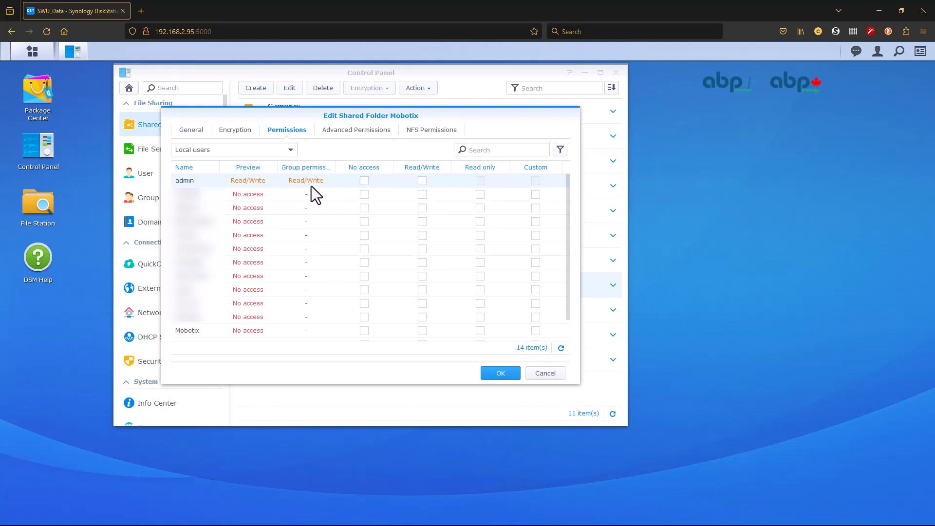
{"action": "mouse_move", "coordinate": [310, 276]}
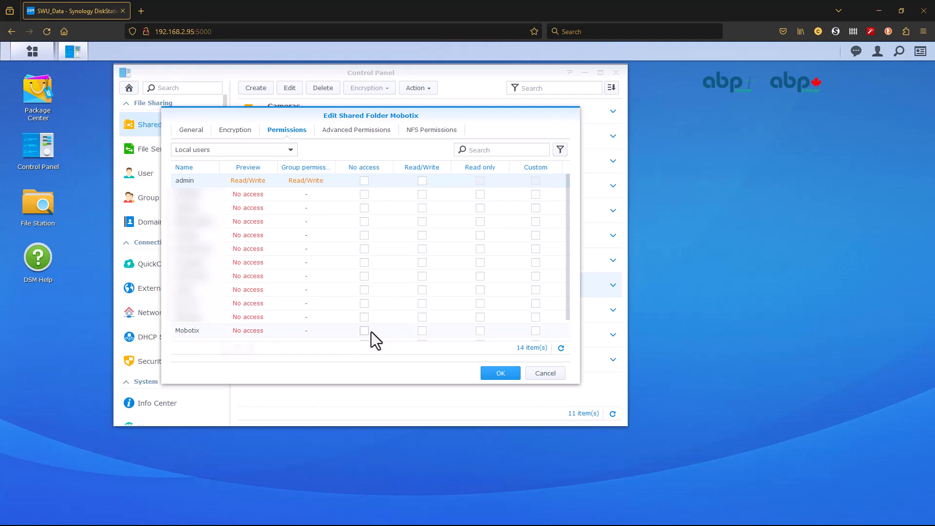
Grant the Mobotix user Read/Write access to the Mobotix folder and save
{"action": "left_click", "coordinate": [422, 330]}
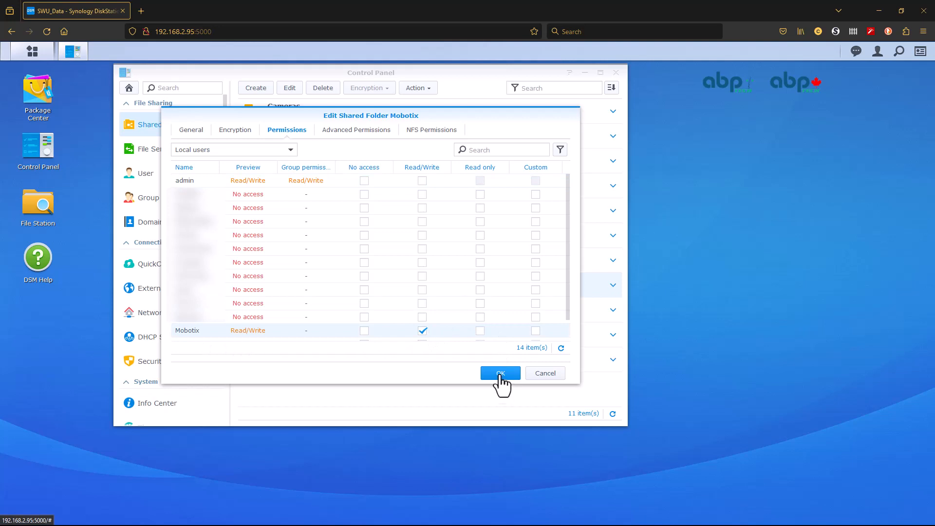
{"action": "left_click", "coordinate": [499, 372]}
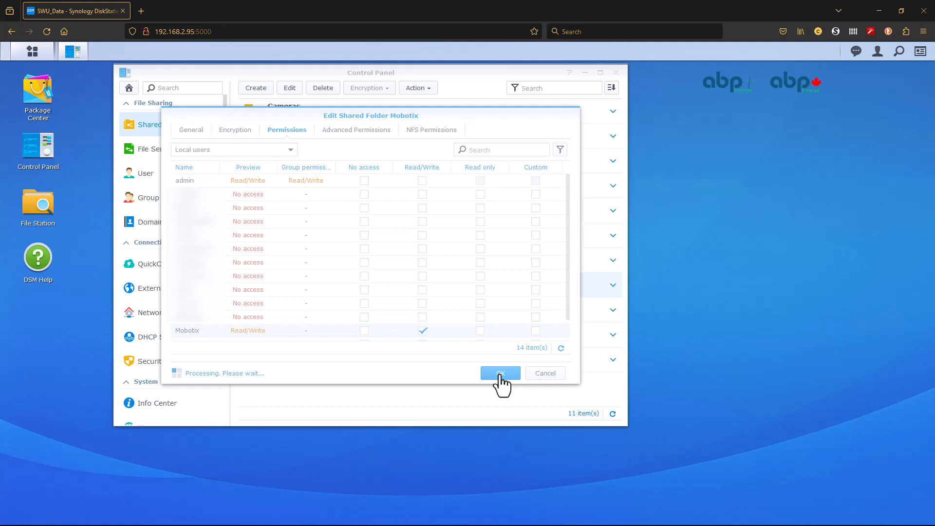
{"action": "left_click", "coordinate": [500, 372]}
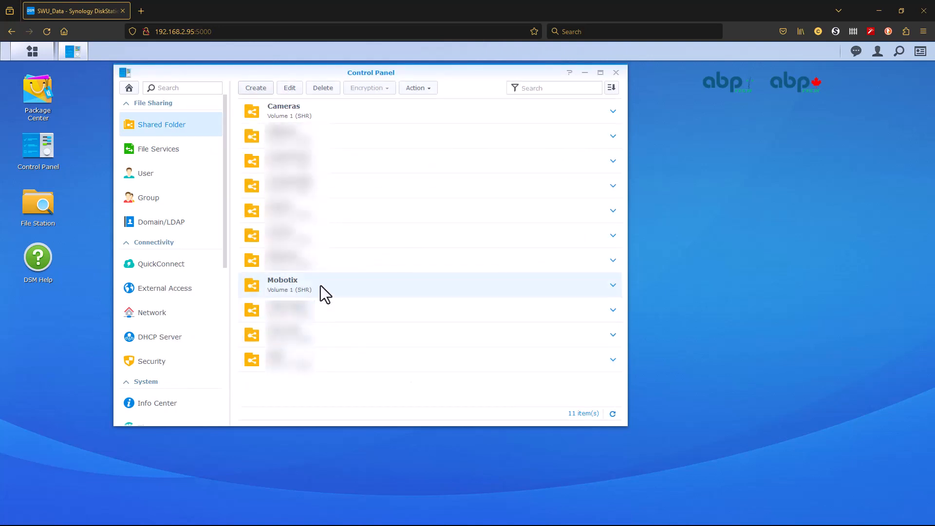
{"action": "mouse_move", "coordinate": [341, 297]}
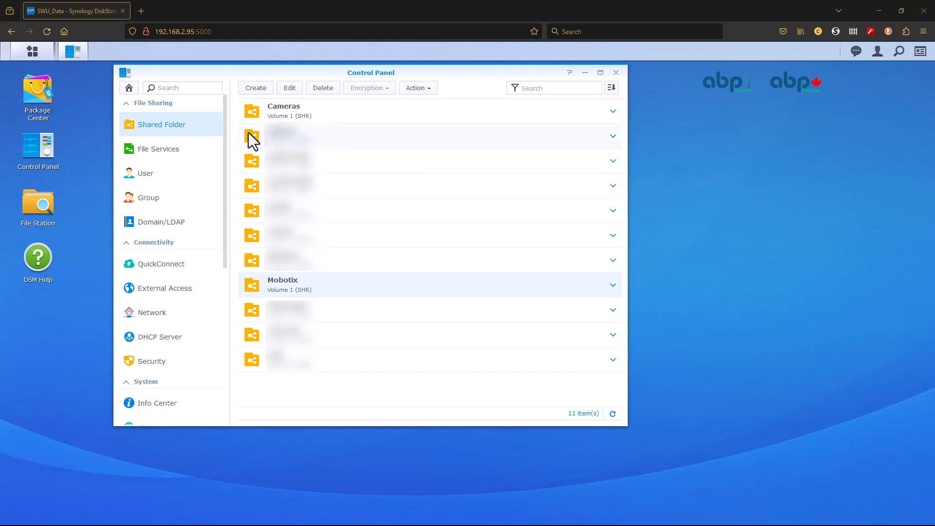
Show the File Services SMB settings, with SMB enabled for workgroup SWU
{"action": "left_click", "coordinate": [158, 148]}
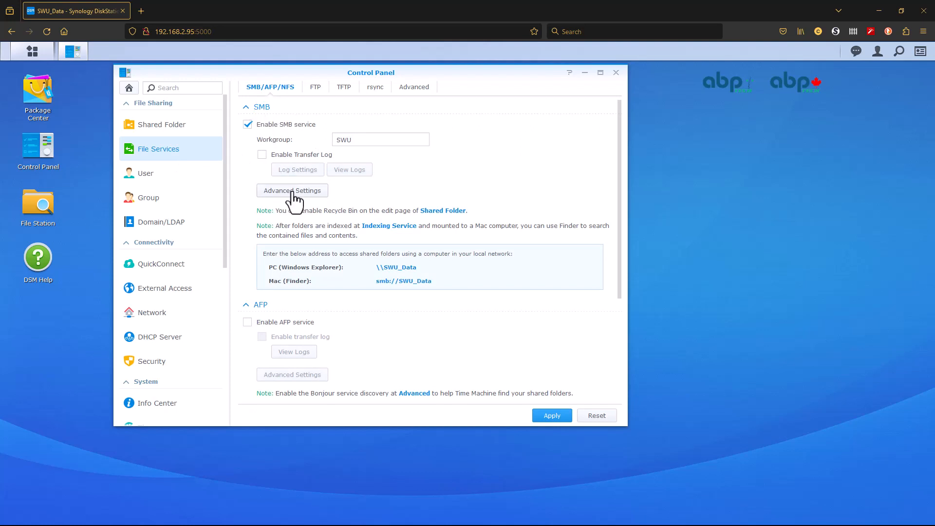
{"action": "left_click", "coordinate": [291, 191]}
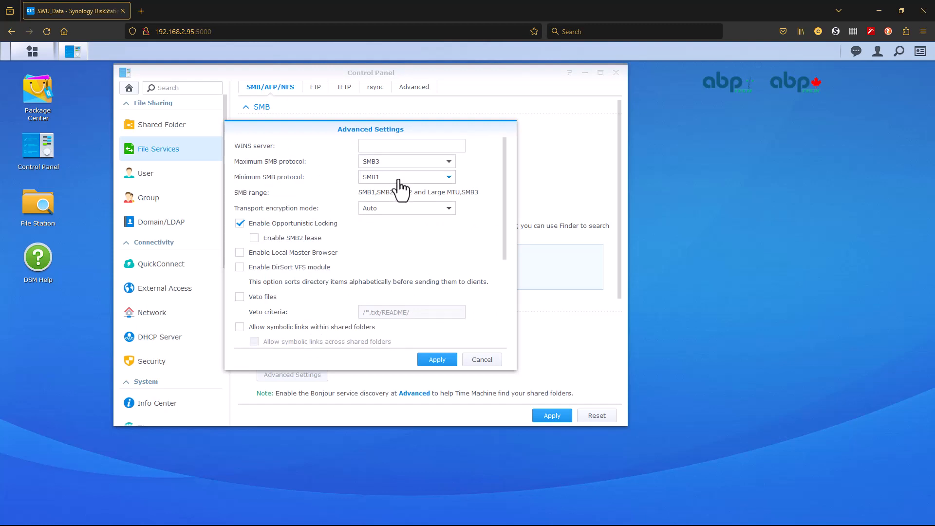
{"action": "left_click", "coordinate": [406, 177]}
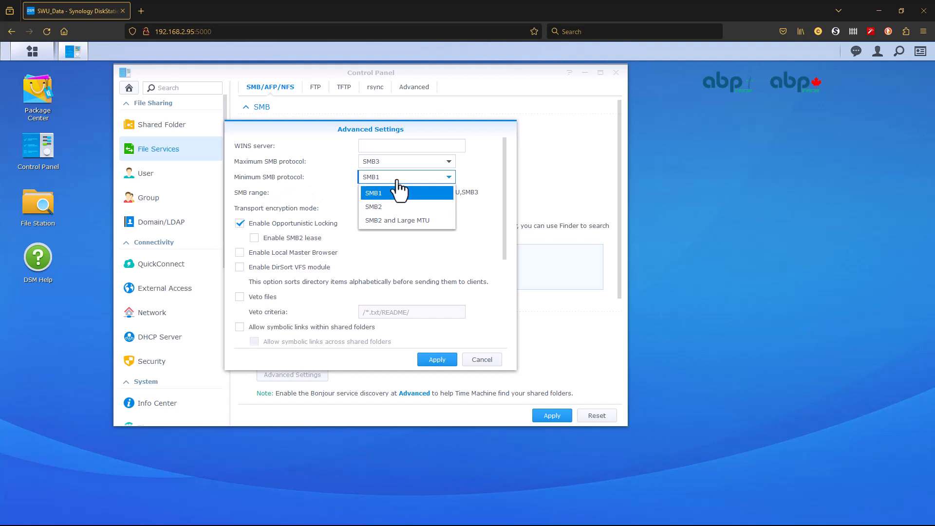
{"action": "mouse_move", "coordinate": [374, 207]}
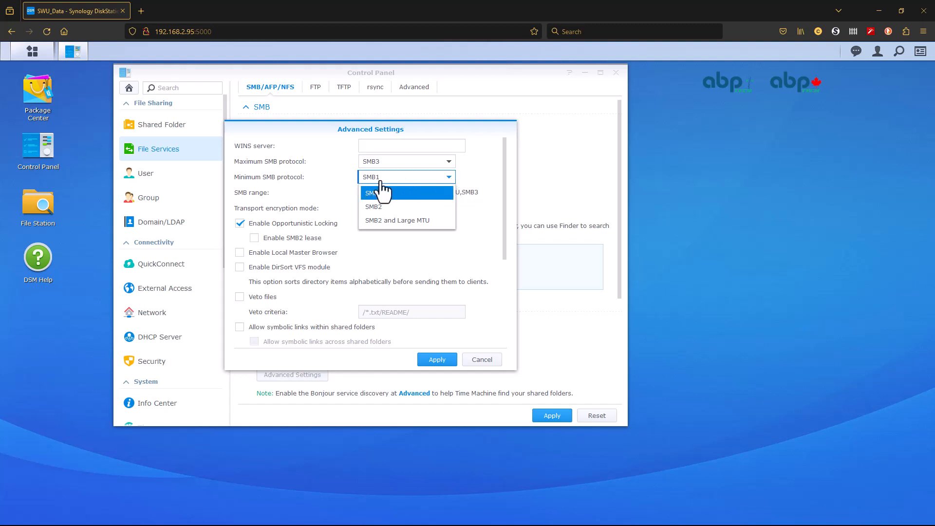
{"action": "left_click", "coordinate": [373, 192]}
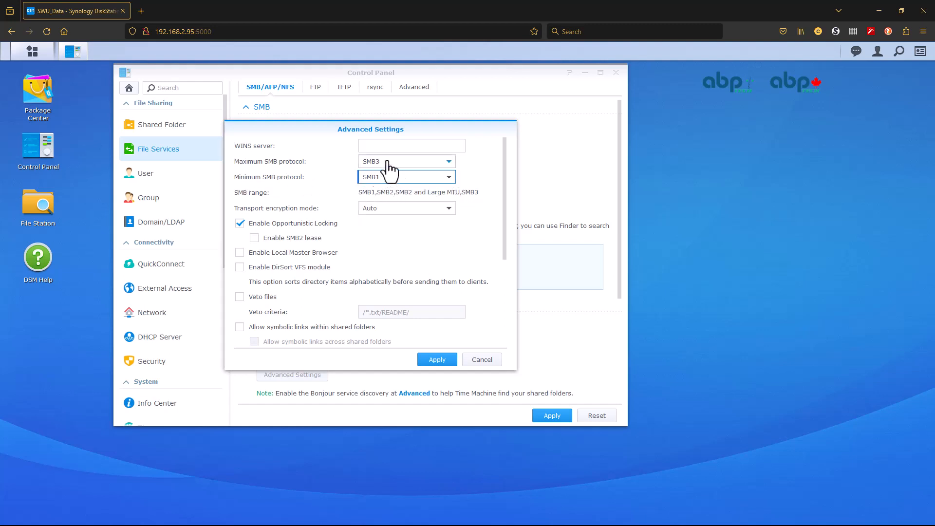
{"action": "left_click", "coordinate": [480, 359]}
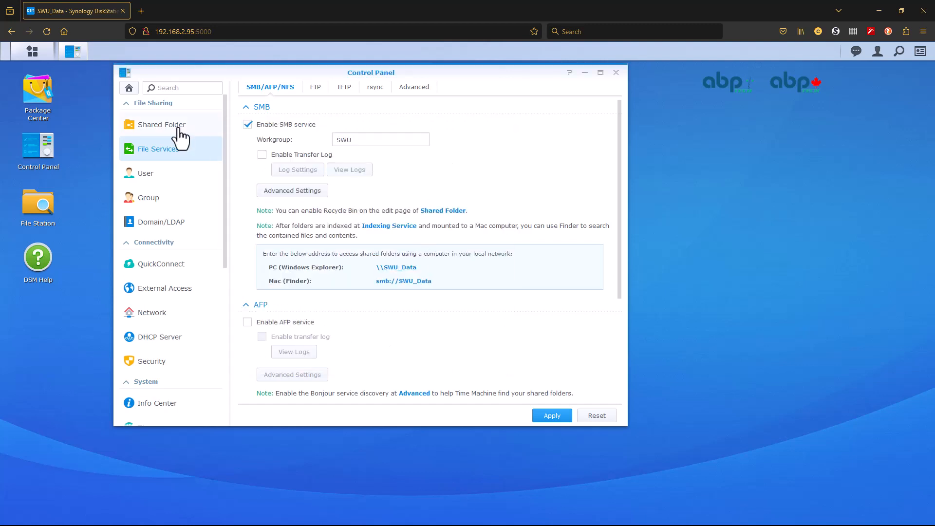
Return to the shared folder list showing Cameras and Mobotix
{"action": "left_click", "coordinate": [161, 124]}
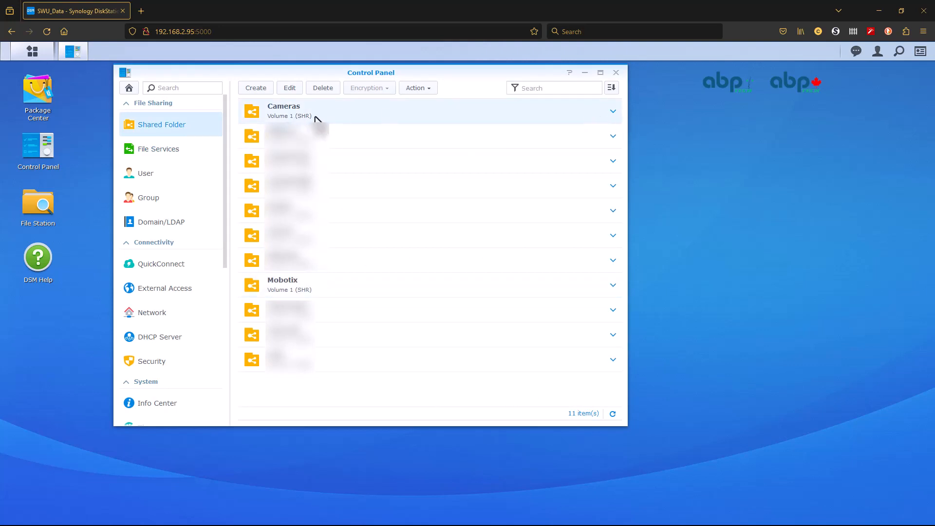
{"action": "mouse_move", "coordinate": [281, 116]}
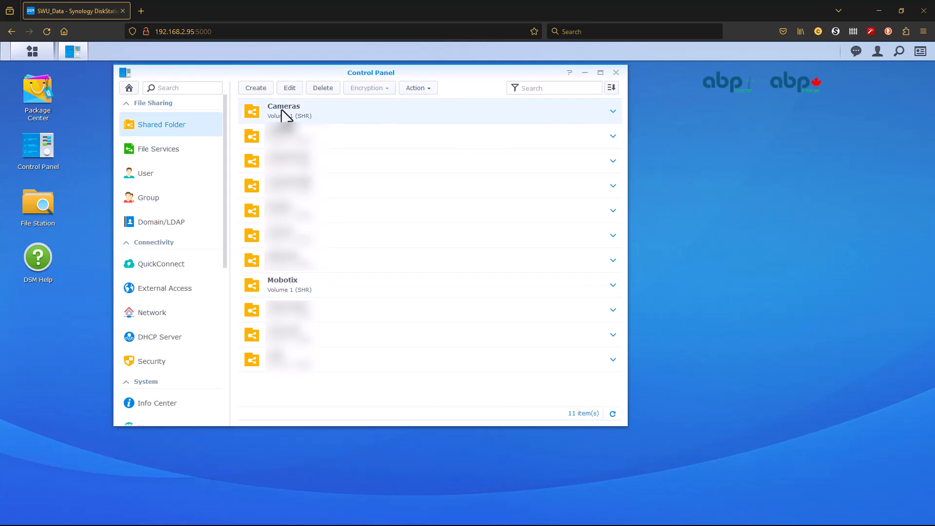
{"action": "mouse_move", "coordinate": [37, 206]}
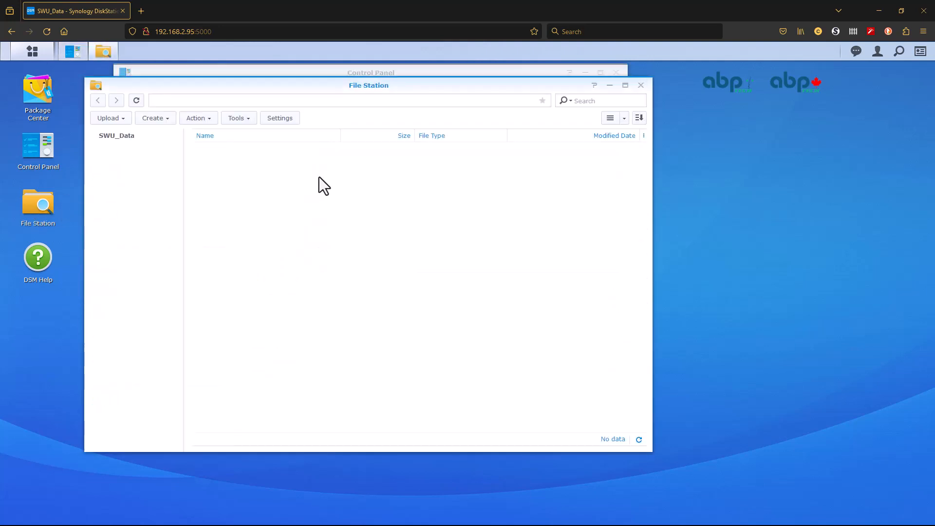
Browse File Station into Cameras > 10_12_171_150 > fs_sd0_flash_card_0 to view the recording blocks
{"action": "left_click", "coordinate": [116, 135]}
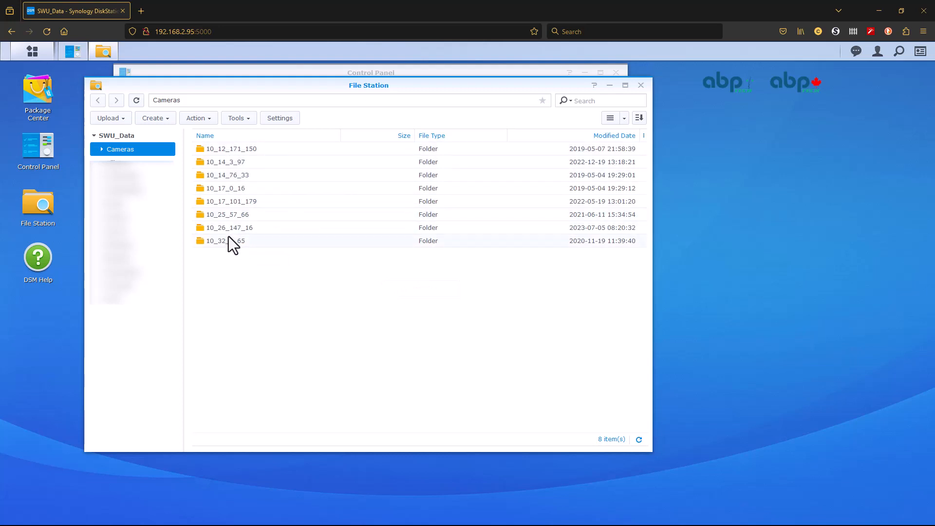
{"action": "double_click", "coordinate": [230, 149]}
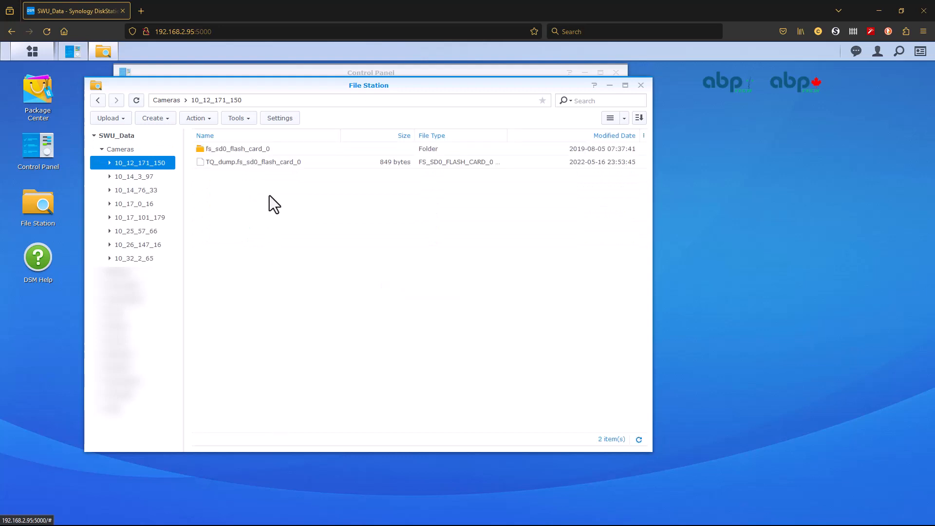
{"action": "double_click", "coordinate": [237, 149]}
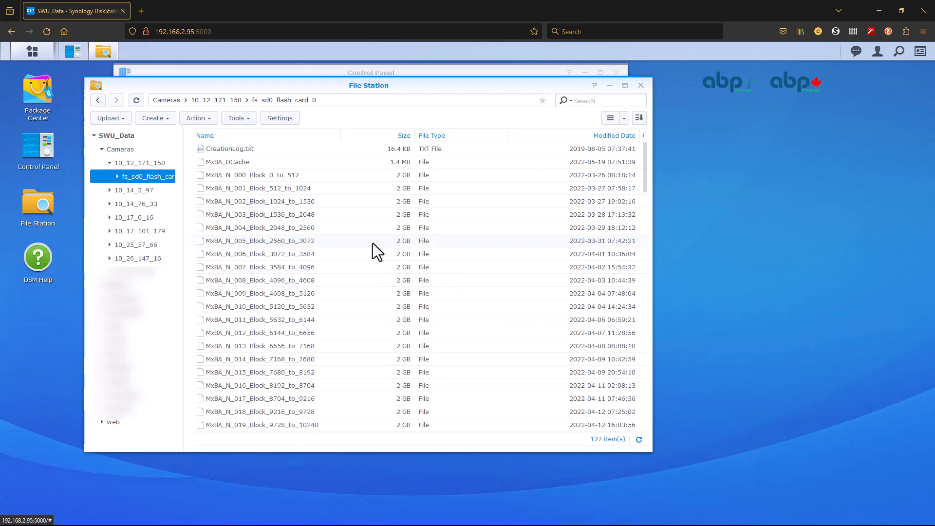
{"action": "mouse_move", "coordinate": [398, 268]}
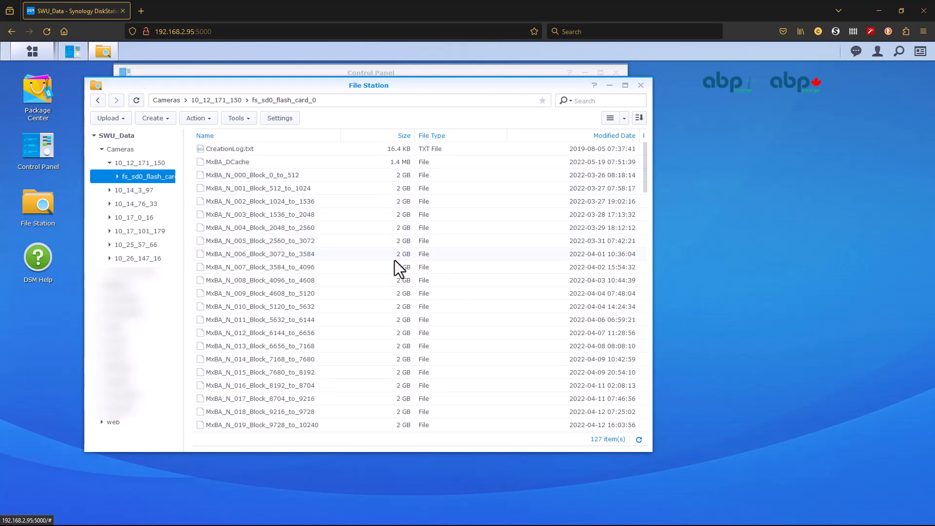
{"action": "mouse_move", "coordinate": [256, 332]}
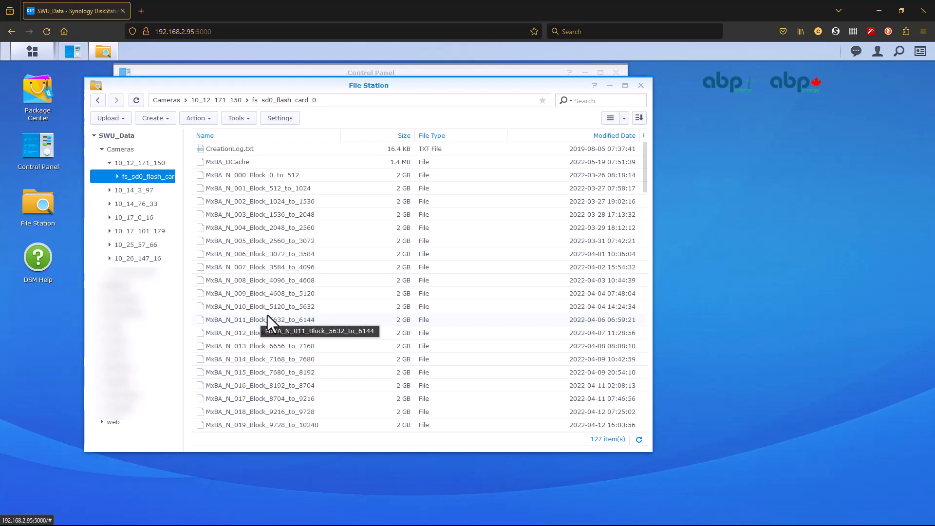
{"action": "left_click", "coordinate": [31, 50]}
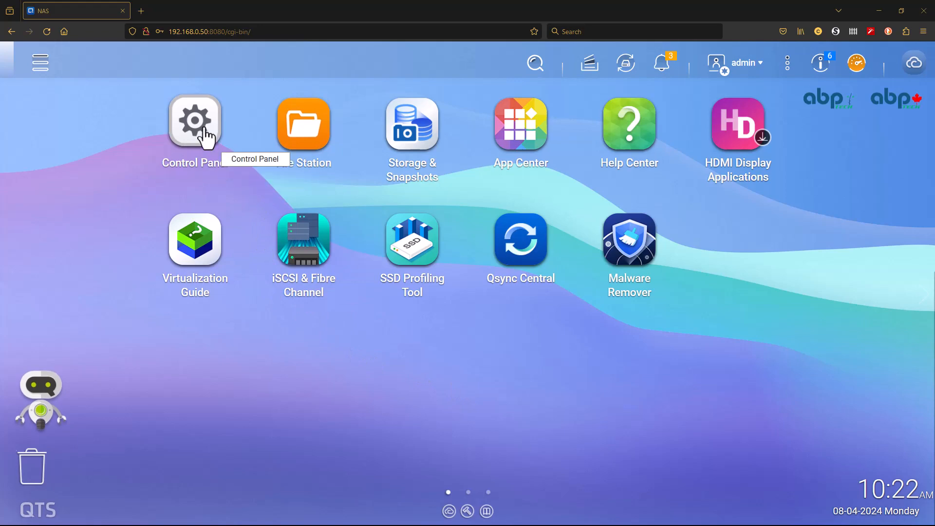
In QNAP Control Panel's Shared Folders, start creating a new shared folder
{"action": "left_click", "coordinate": [194, 123]}
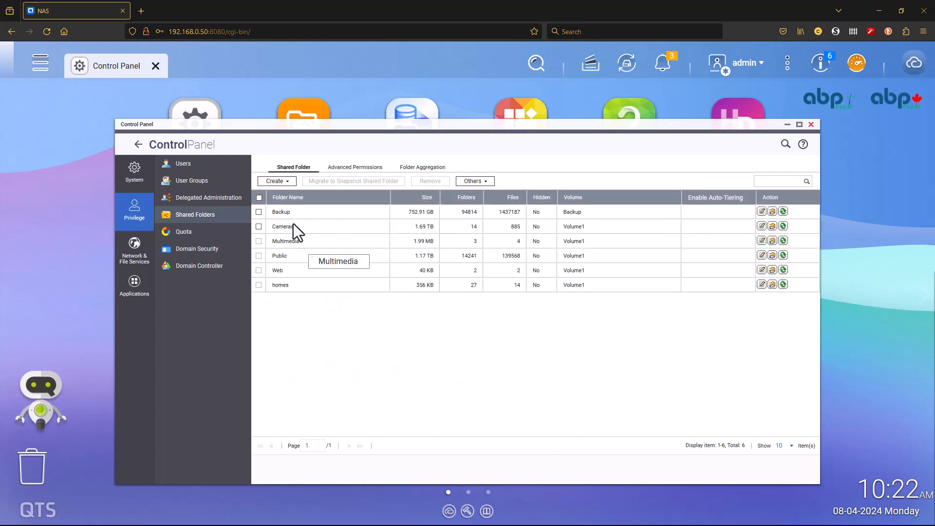
{"action": "left_click", "coordinate": [276, 180]}
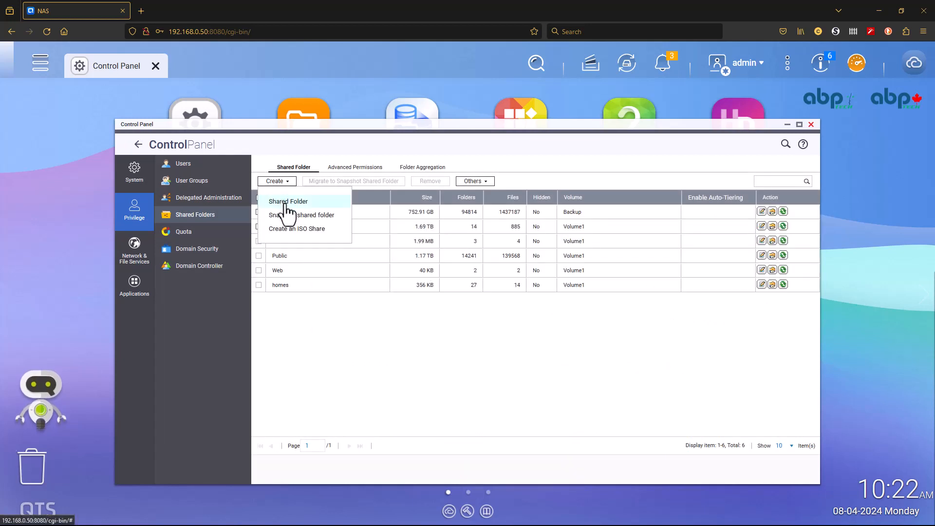
{"action": "left_click", "coordinate": [287, 201]}
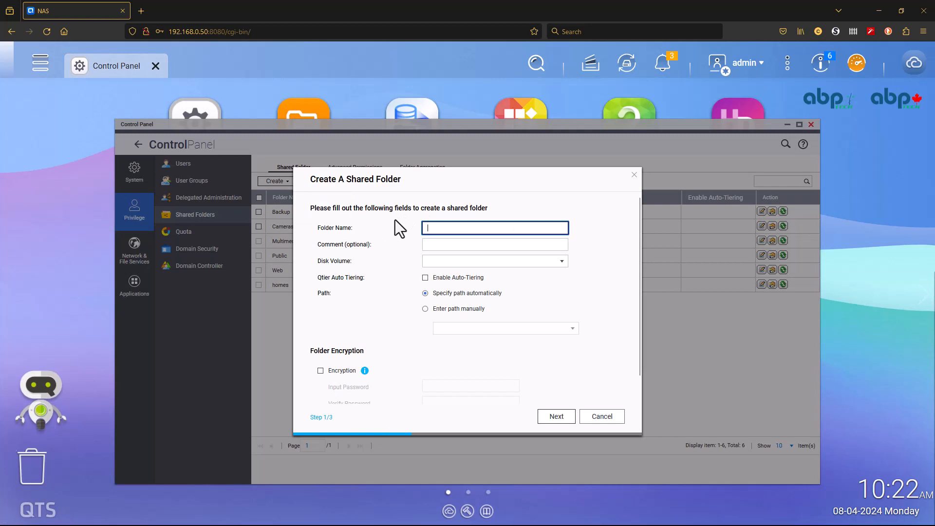
Create a Mobotix shared folder on Volume1 with RW access for user Mobotix and finish
{"action": "type", "text": "Mobotix"}
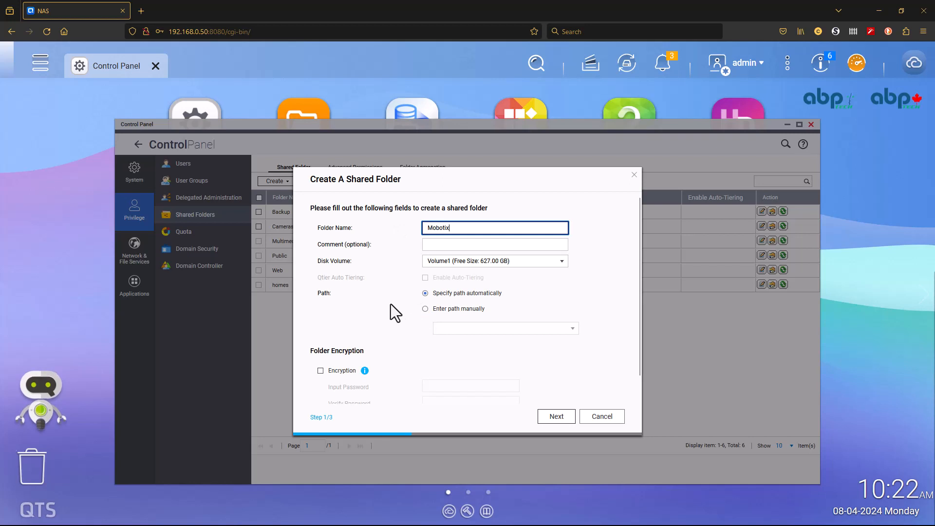
{"action": "left_click", "coordinate": [556, 415]}
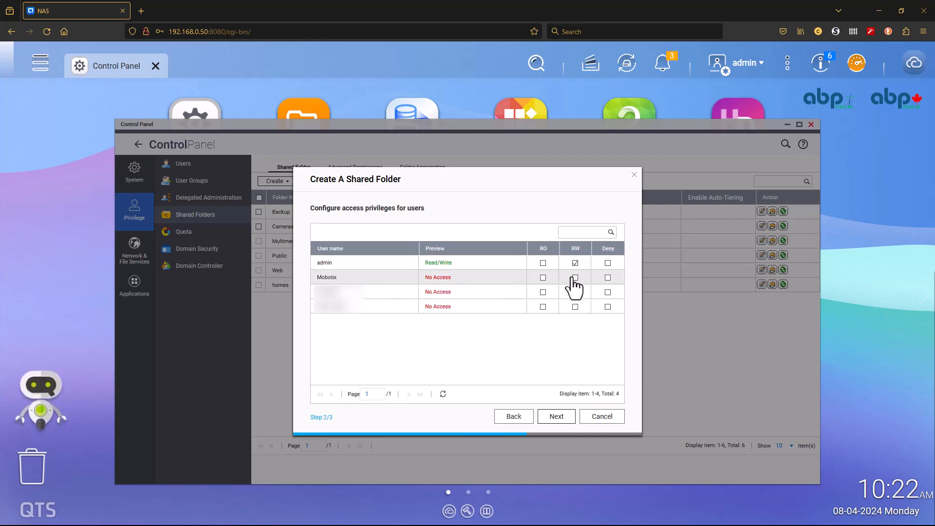
{"action": "left_click", "coordinate": [574, 277]}
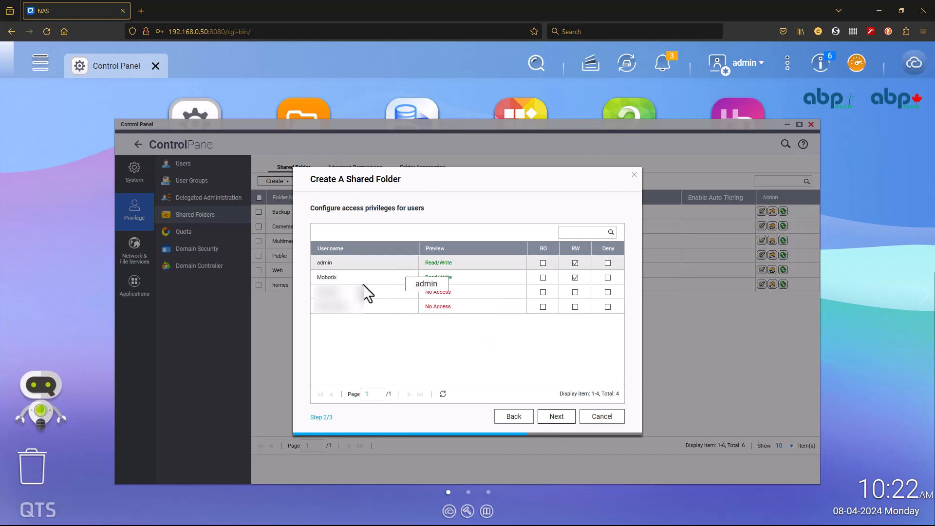
{"action": "left_click", "coordinate": [555, 415]}
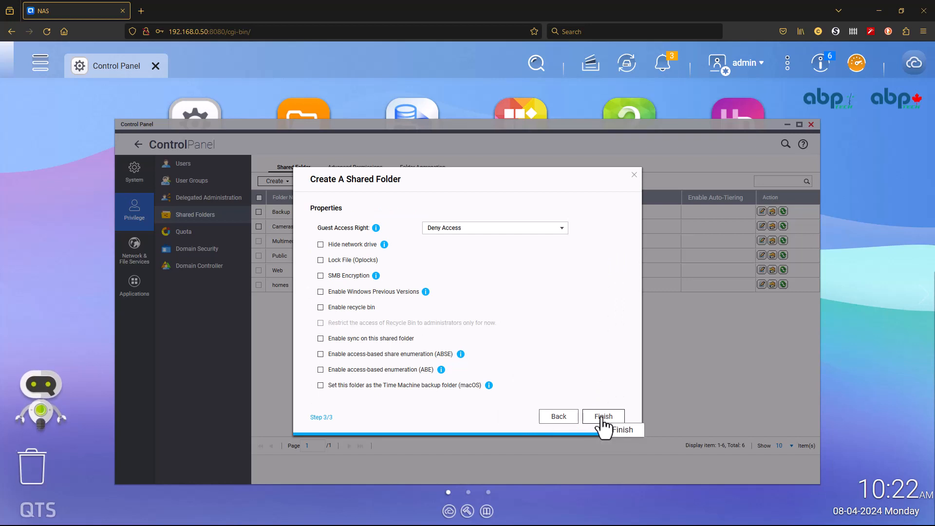
{"action": "left_click", "coordinate": [603, 417]}
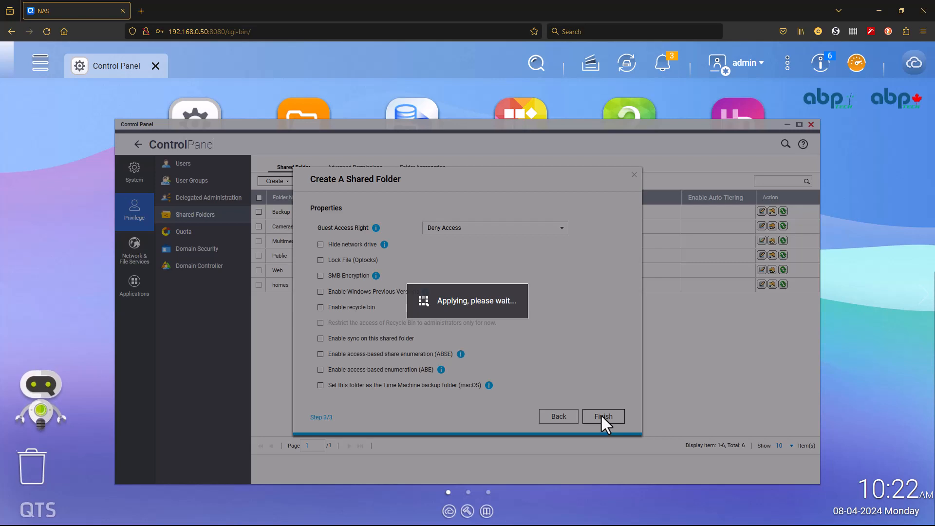
{"action": "left_click", "coordinate": [602, 415]}
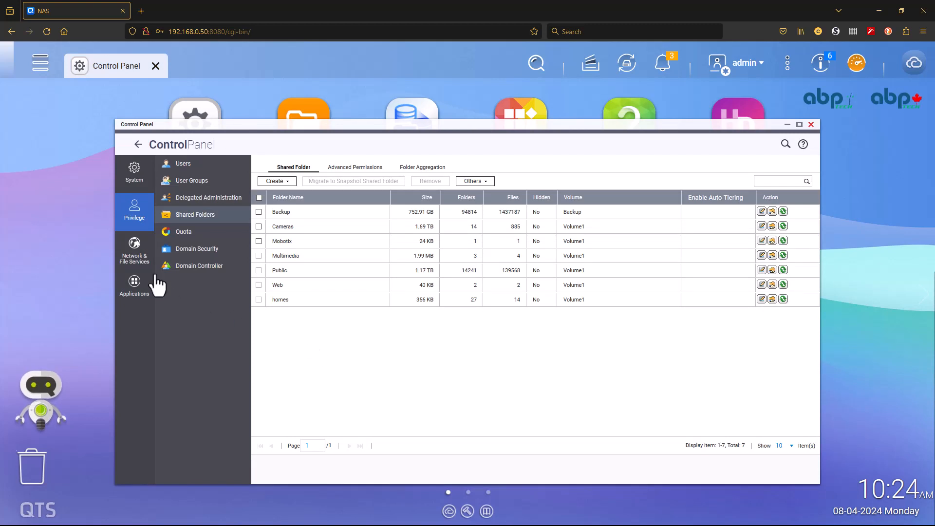
{"action": "mouse_move", "coordinate": [134, 244]}
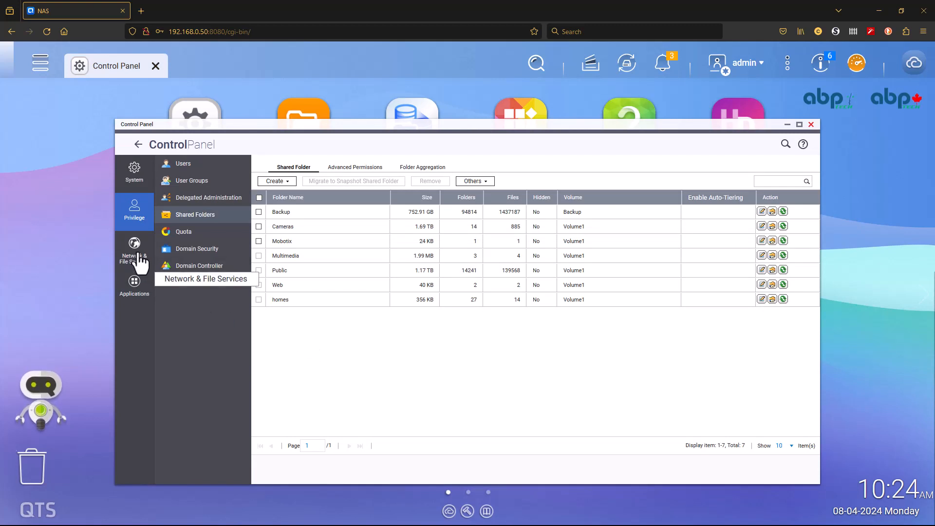
Go to Network & File Services > Win/Mac/NFS and show the advanced SMB options
{"action": "left_click", "coordinate": [134, 250]}
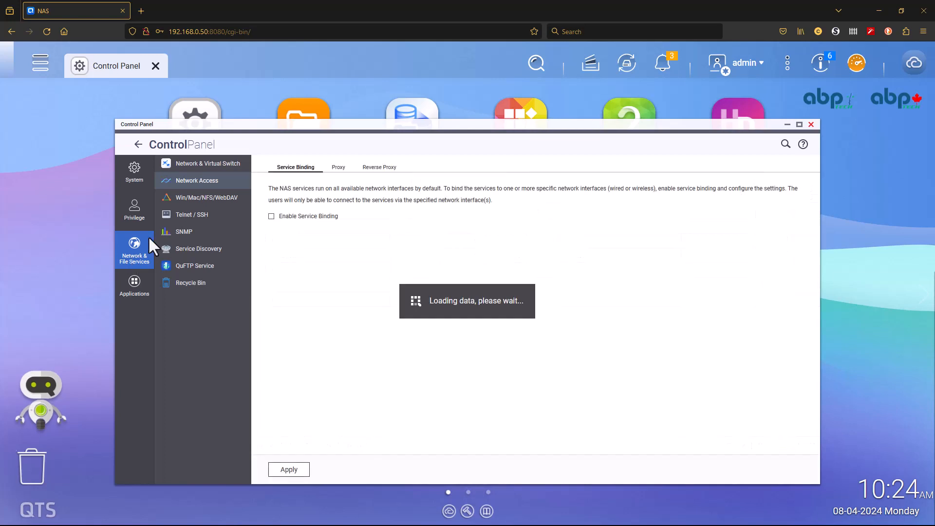
{"action": "mouse_move", "coordinate": [188, 207]}
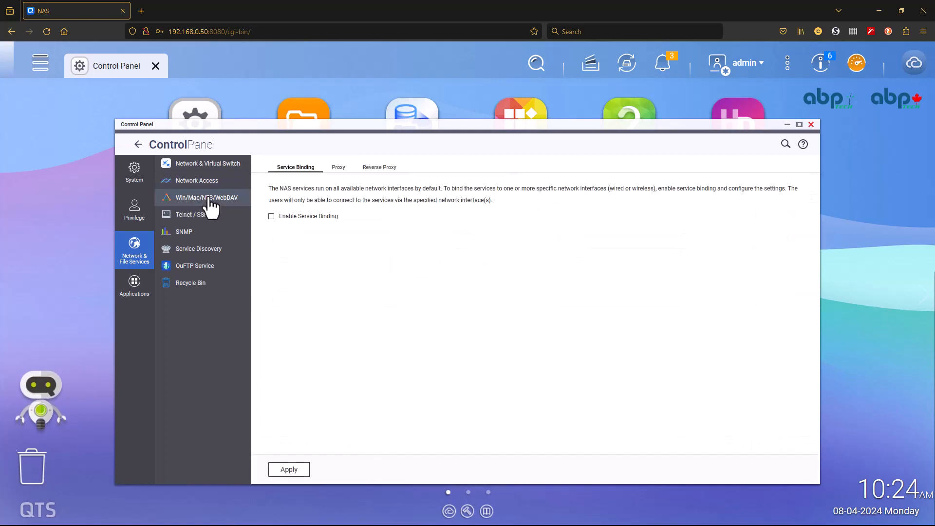
{"action": "left_click", "coordinate": [206, 197]}
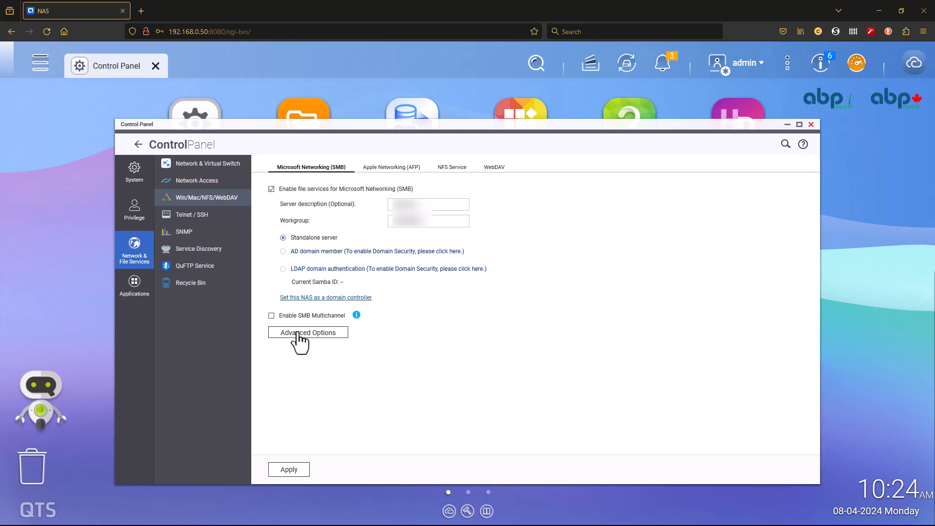
{"action": "mouse_move", "coordinate": [308, 332]}
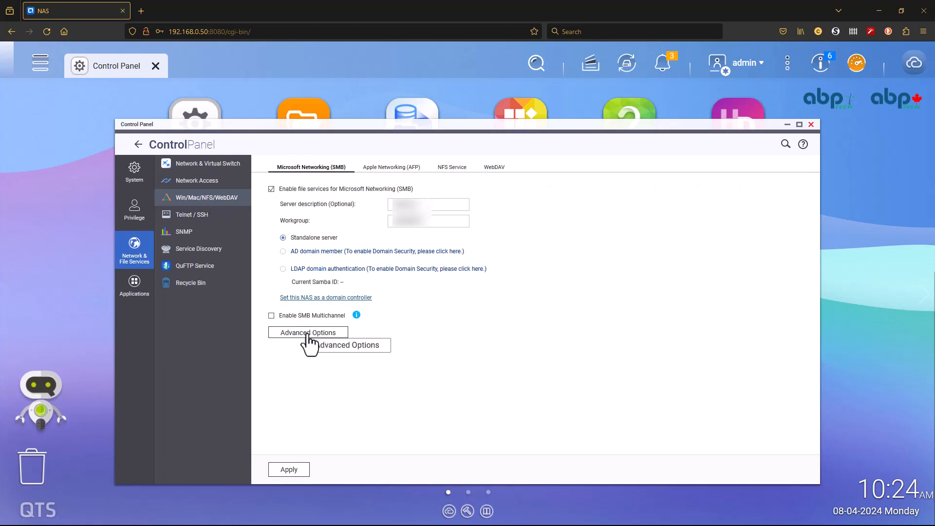
{"action": "left_click", "coordinate": [307, 332]}
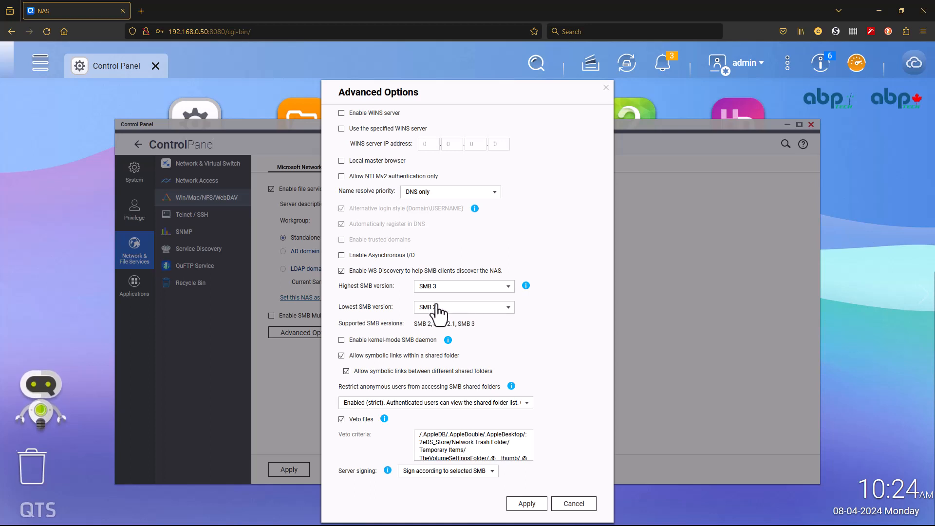
Confirm the lowest SMB version stays SMB 2 and cancel without changes
{"action": "left_click", "coordinate": [463, 307]}
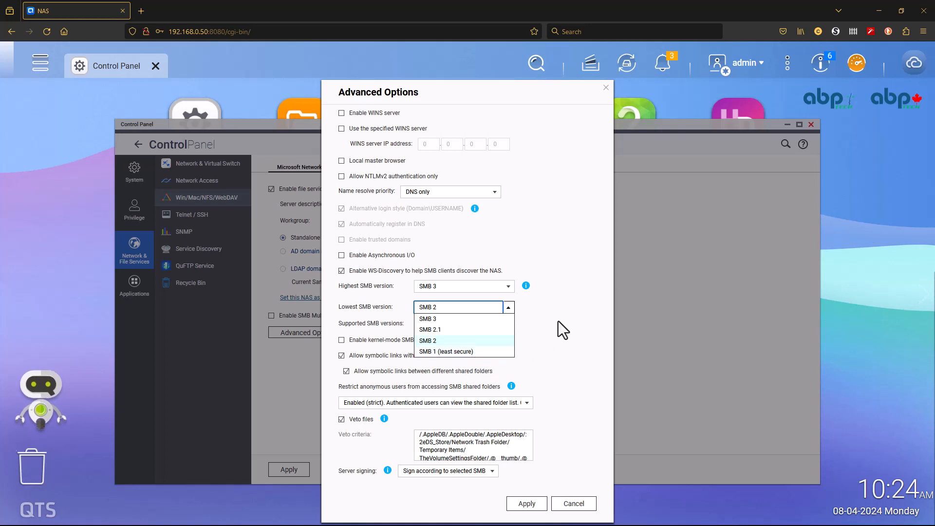
{"action": "left_click", "coordinate": [427, 340]}
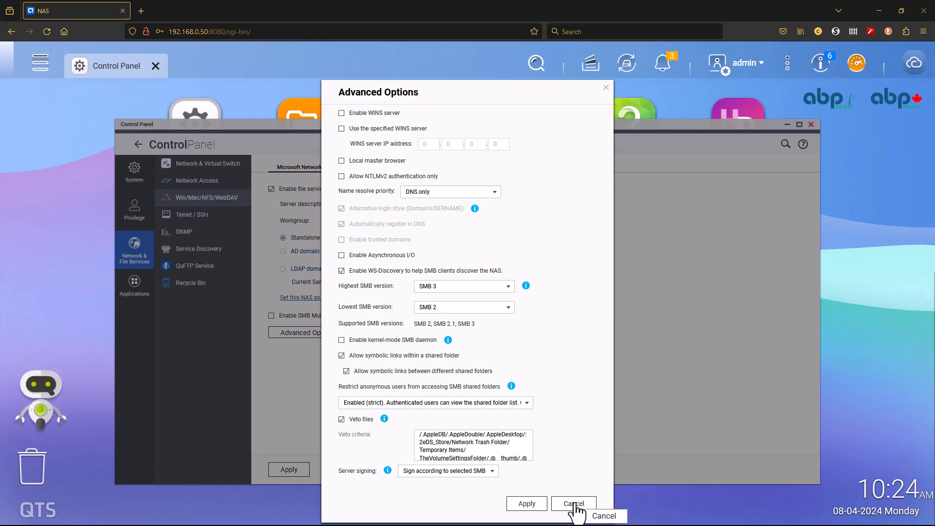
{"action": "left_click", "coordinate": [573, 503]}
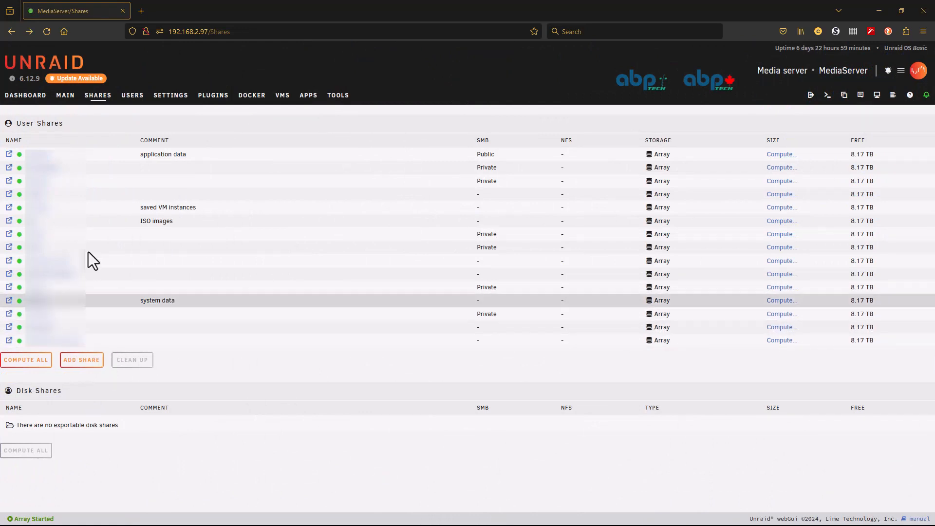
Create a new Unraid share named Mobotix from the Shares page
{"action": "left_click", "coordinate": [25, 95]}
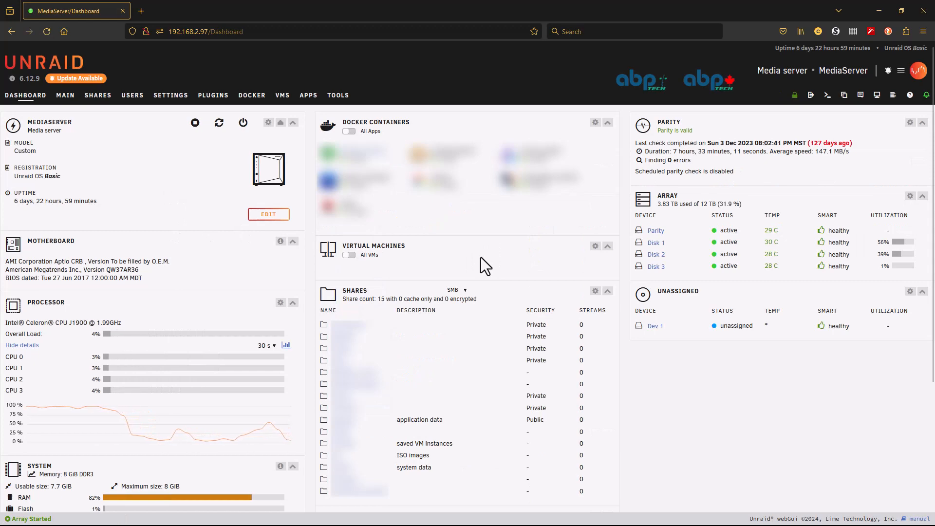
{"action": "left_click", "coordinate": [97, 95]}
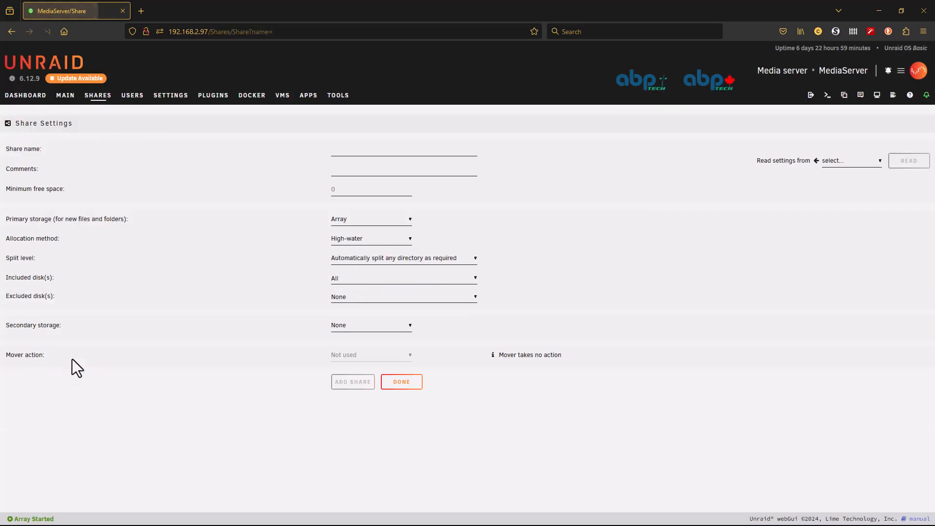
{"action": "type", "text": "M"}
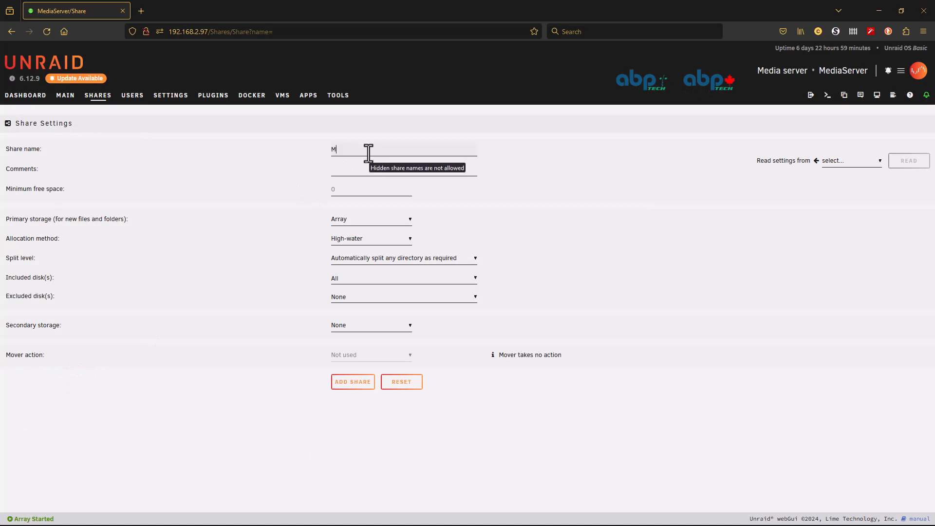
{"action": "type", "text": "obotix"}
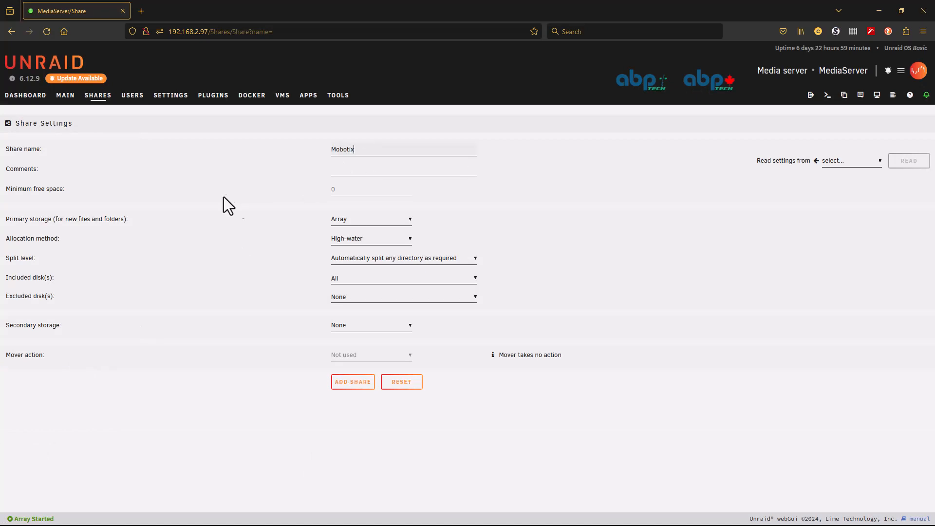
{"action": "mouse_move", "coordinate": [332, 317]}
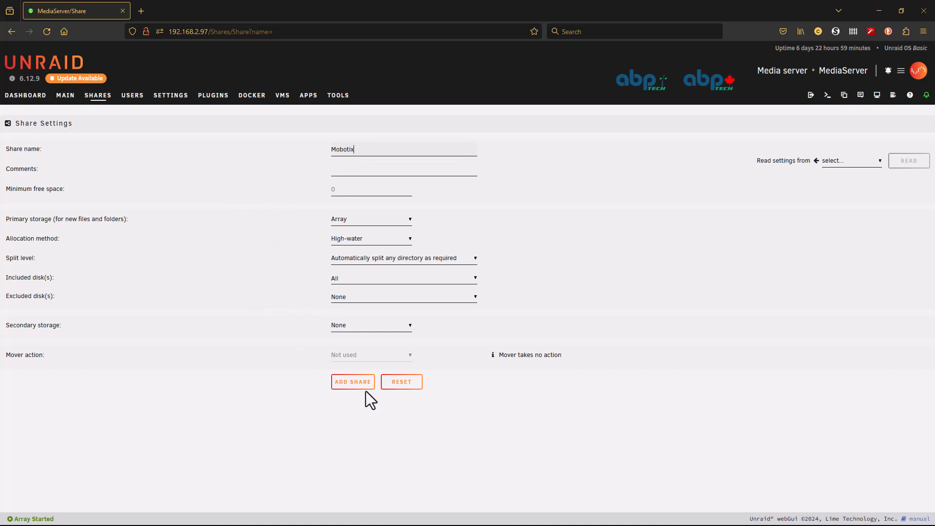
{"action": "left_click", "coordinate": [353, 382]}
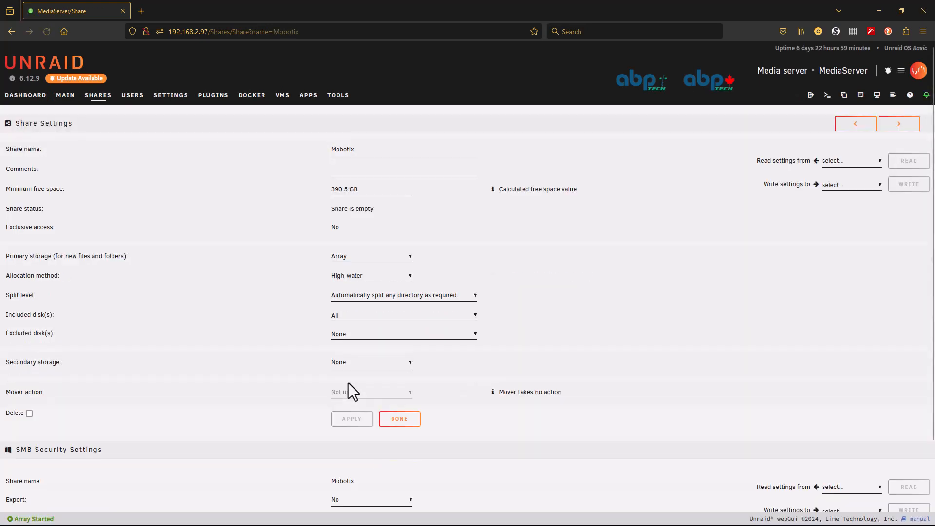
Export the Mobotix share over SMB with Private security
{"action": "scroll", "scroll_direction": "down", "scroll_amount": 3}
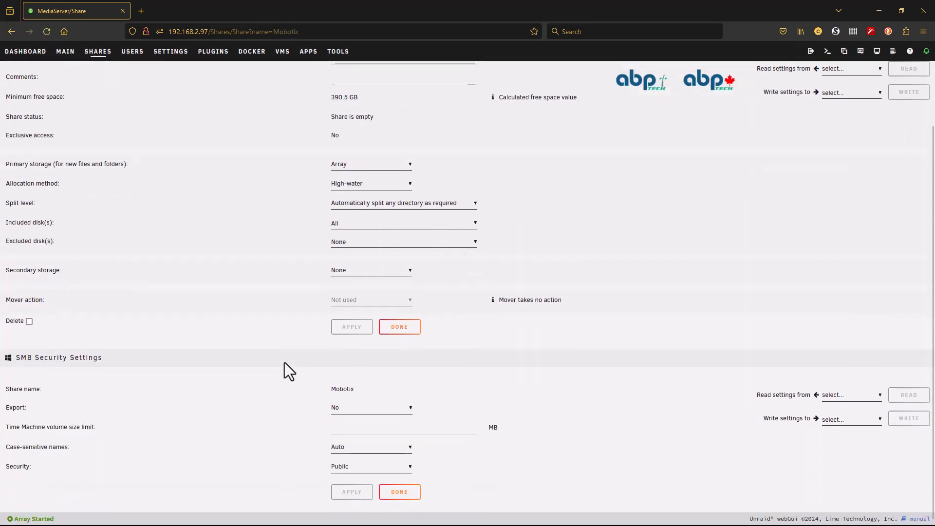
{"action": "left_click", "coordinate": [370, 408]}
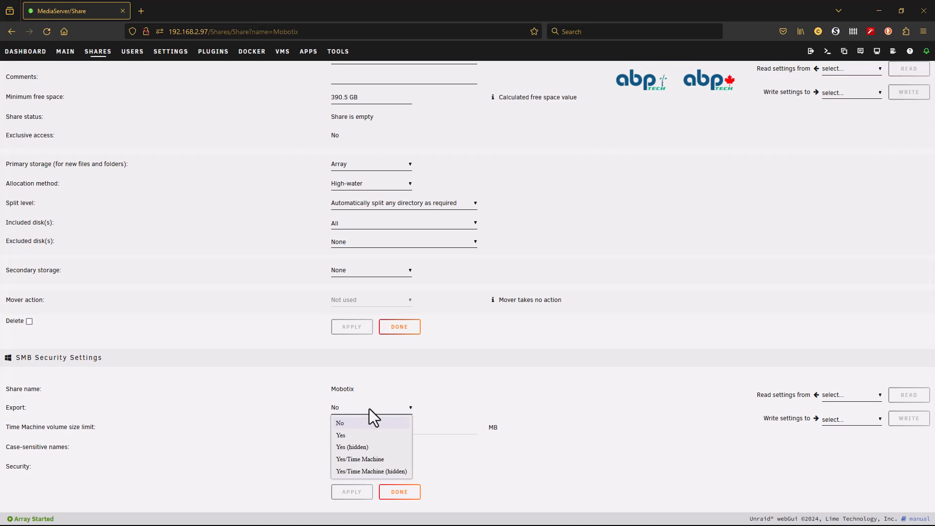
{"action": "left_click", "coordinate": [340, 435]}
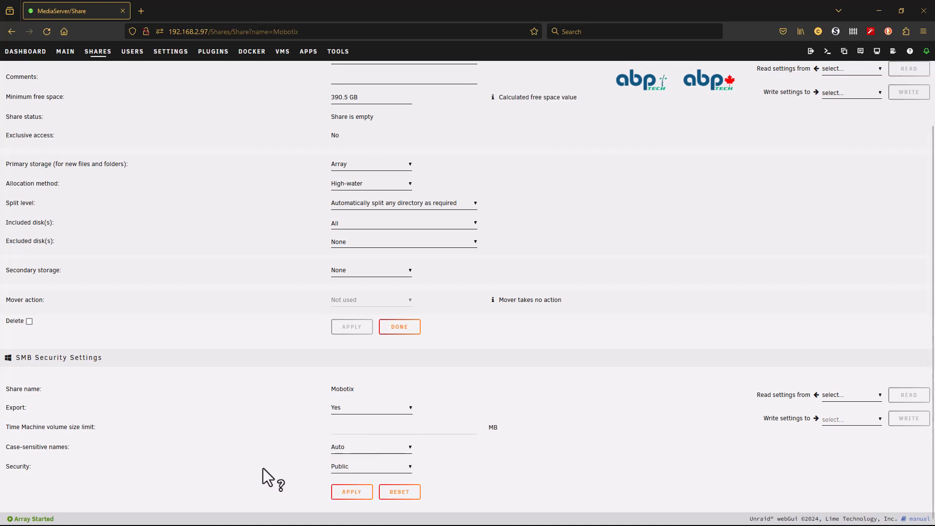
{"action": "left_click", "coordinate": [369, 466]}
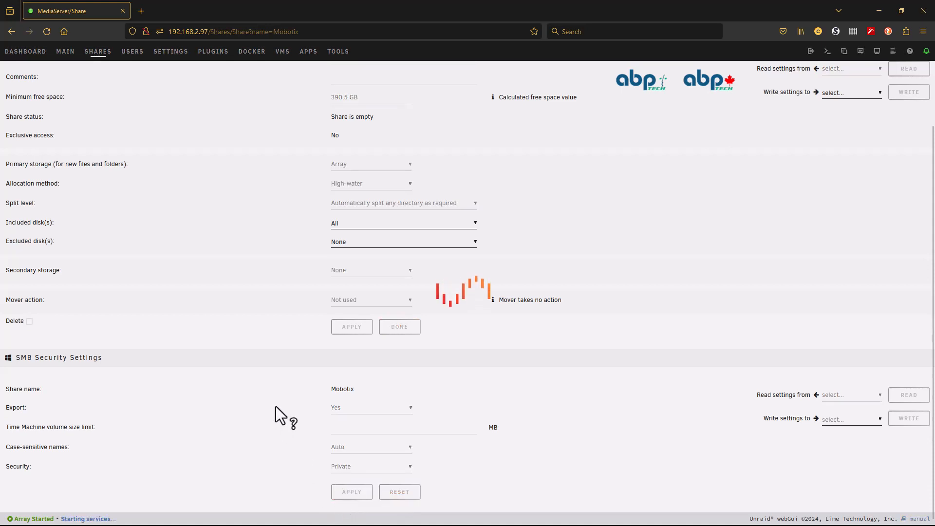
Grant two users Read/Write access under SMB User Access and apply
{"action": "scroll", "scroll_direction": "down", "scroll_amount": 3}
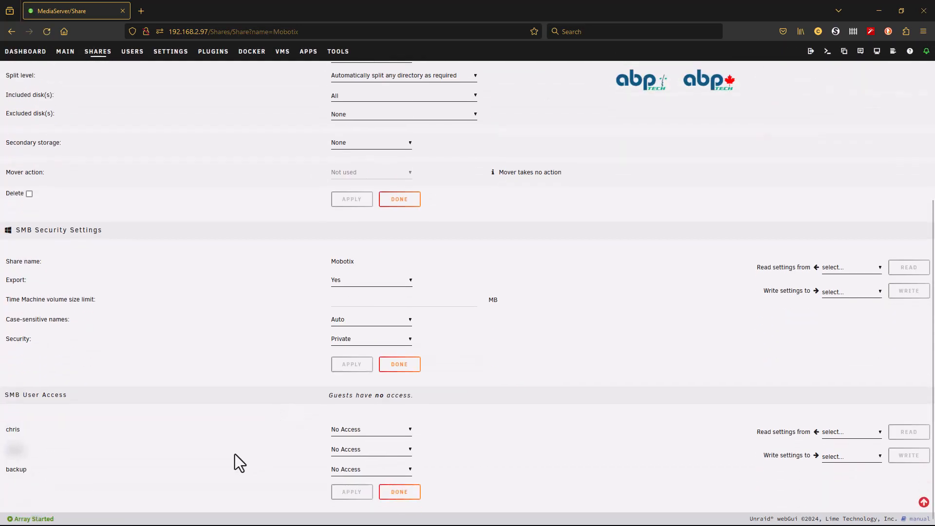
{"action": "left_click", "coordinate": [370, 428]}
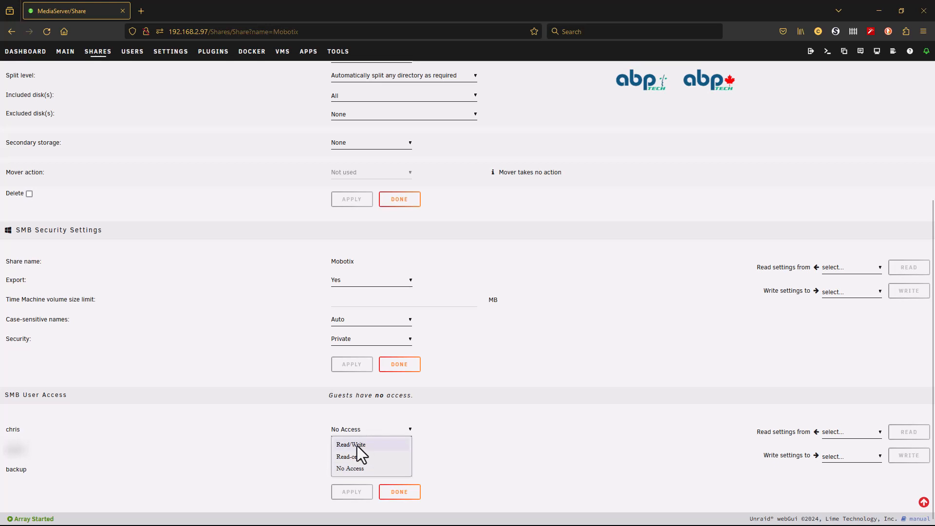
{"action": "left_click", "coordinate": [351, 444]}
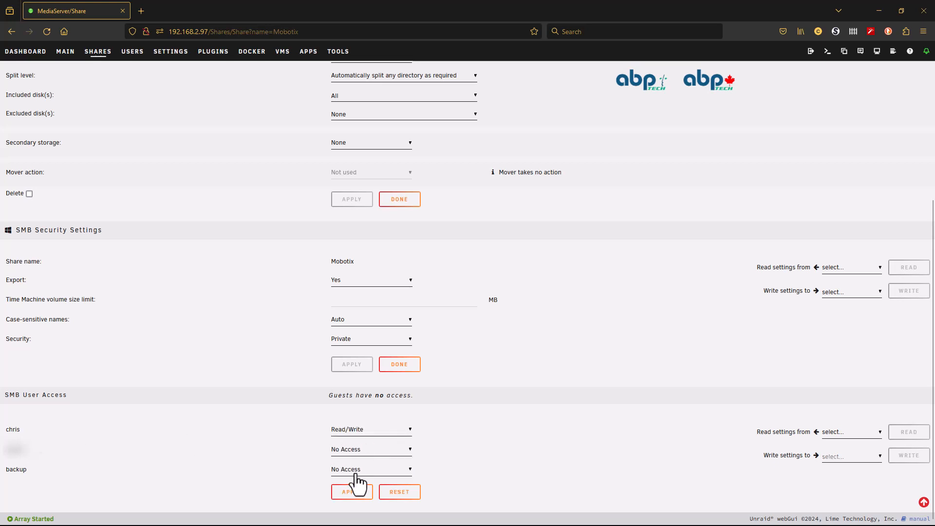
{"action": "left_click", "coordinate": [370, 469]}
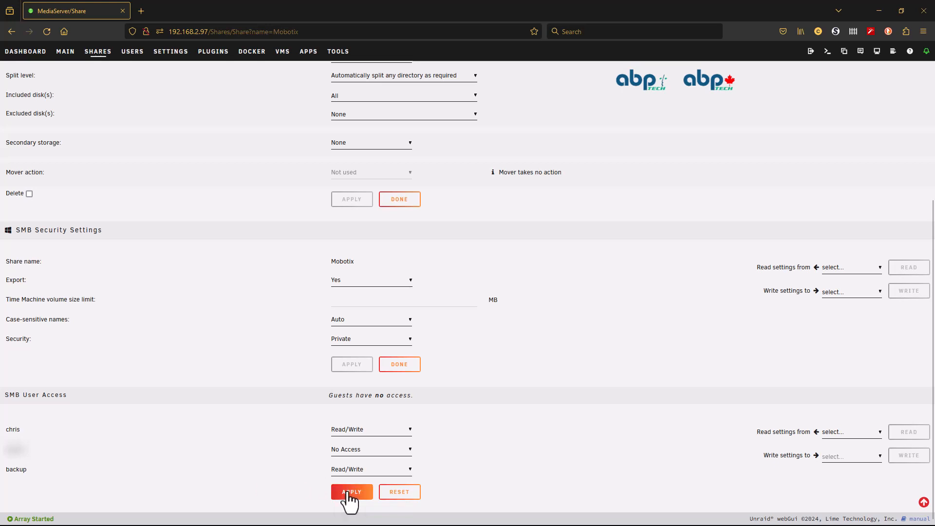
{"action": "left_click", "coordinate": [352, 492]}
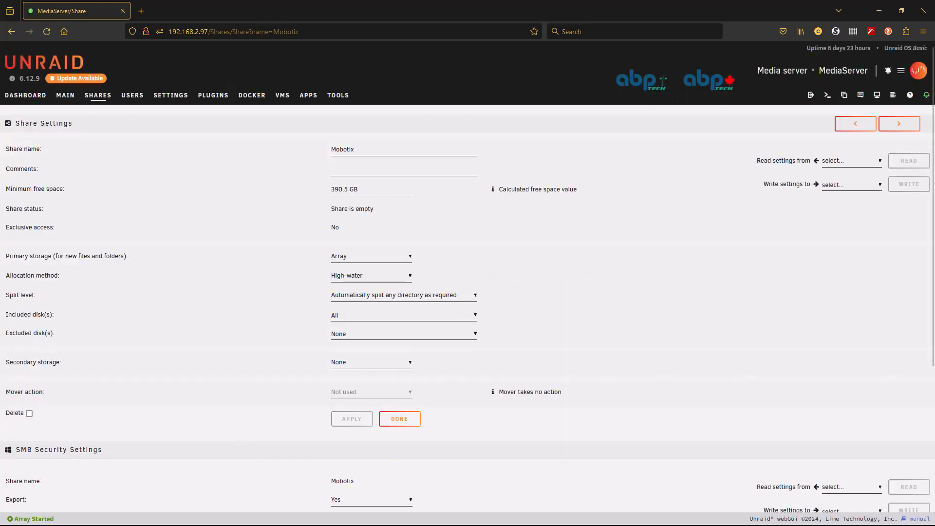
{"action": "mouse_move", "coordinate": [515, 357]}
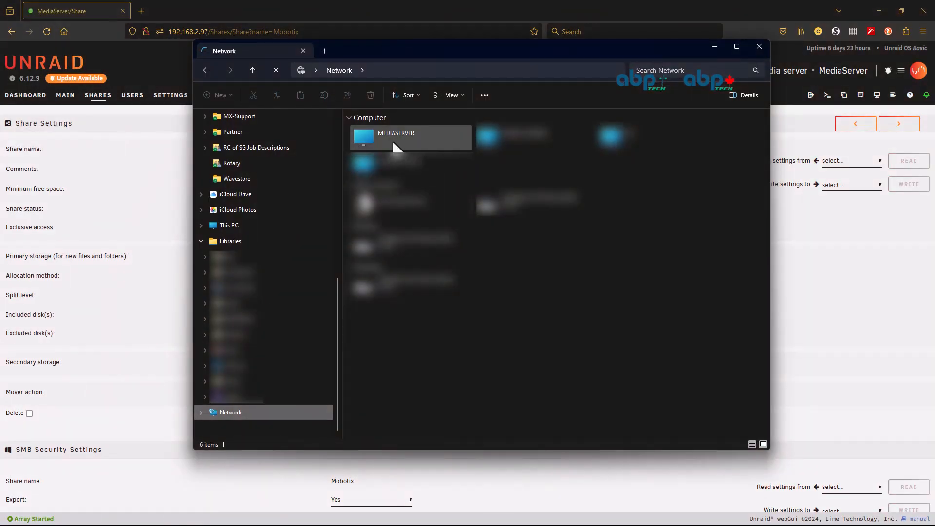
{"action": "double_click", "coordinate": [395, 137]}
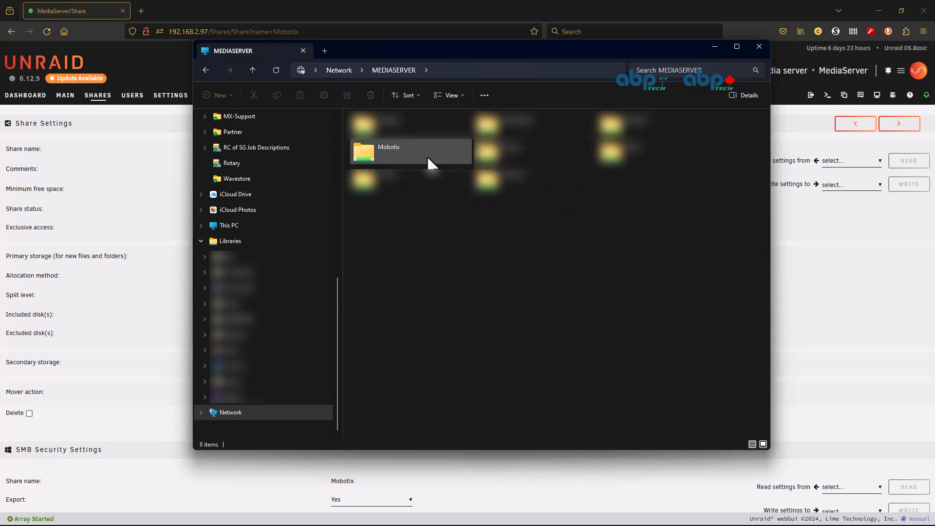
{"action": "double_click", "coordinate": [388, 146]}
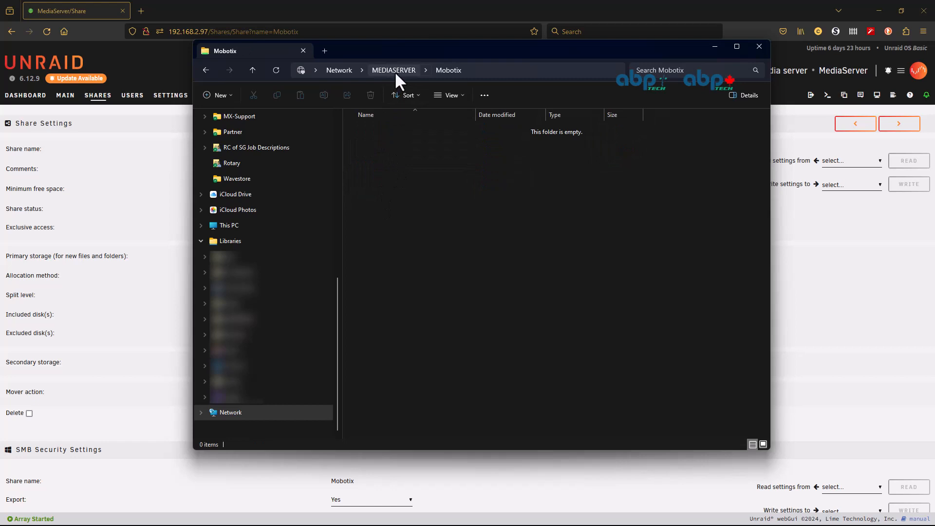
{"action": "mouse_move", "coordinate": [413, 238]}
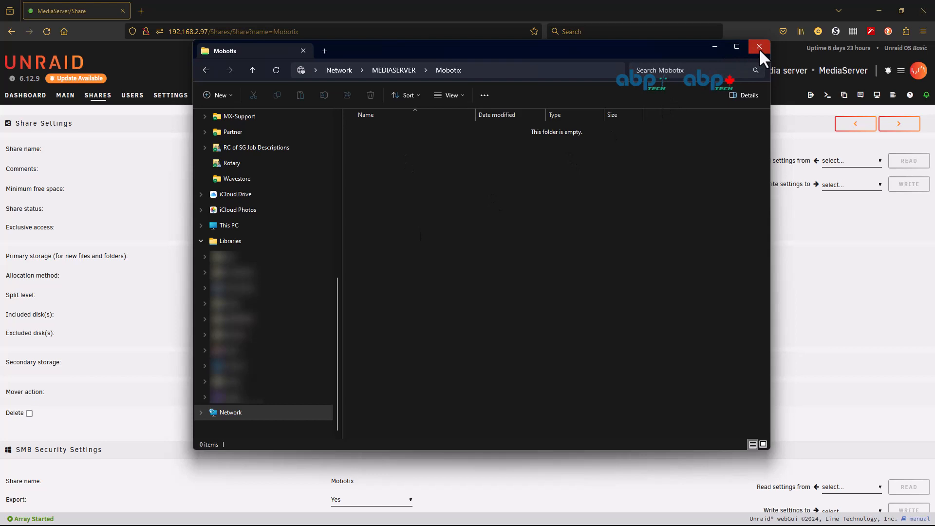
{"action": "left_click", "coordinate": [760, 47]}
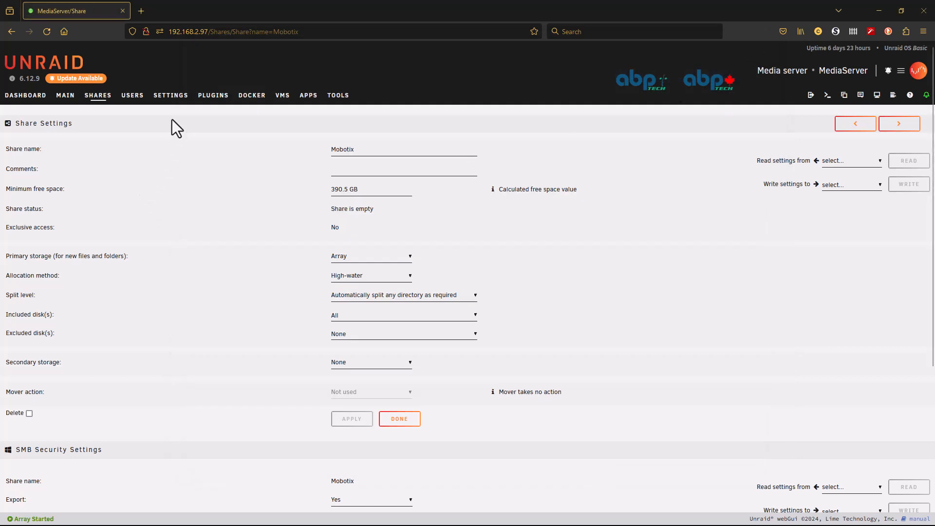
{"action": "mouse_move", "coordinate": [170, 95]}
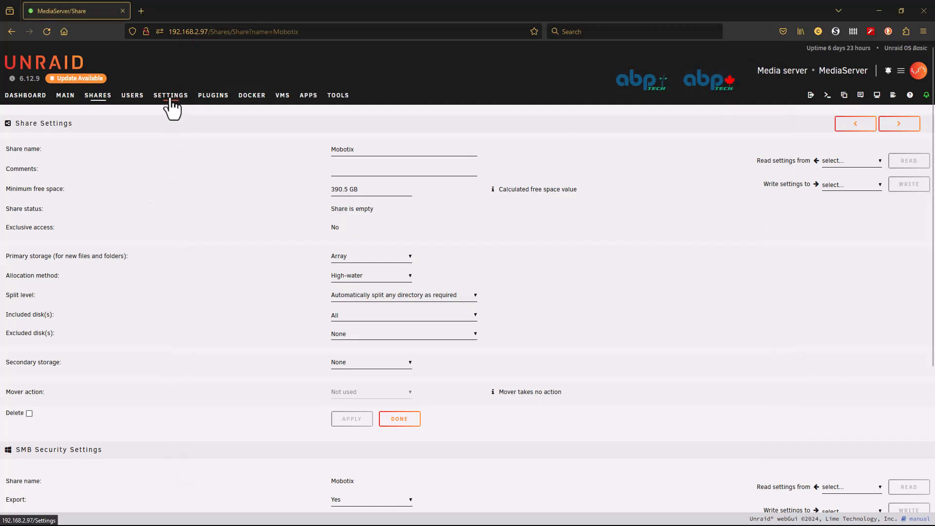
Show the SMB settings under Network Services, confirming workgroup mode with multi-channel off
{"action": "left_click", "coordinate": [171, 96]}
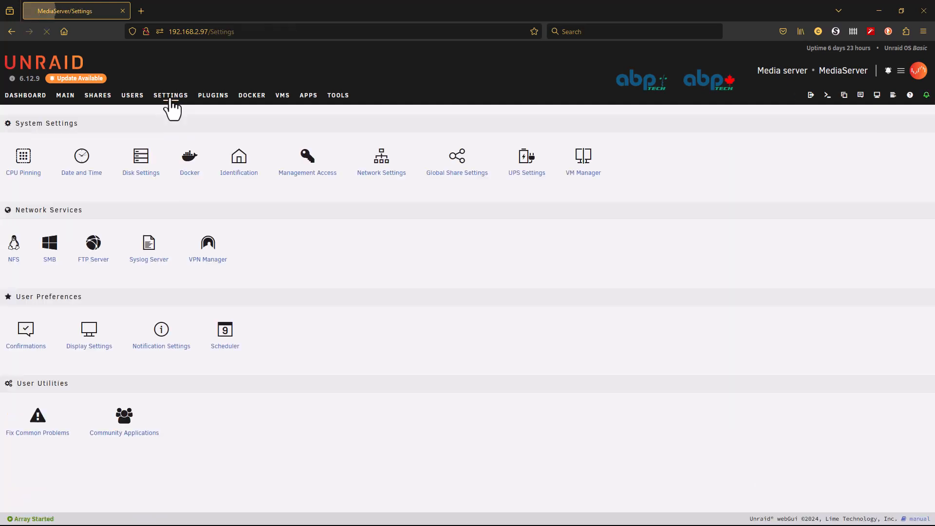
{"action": "left_click", "coordinate": [48, 248]}
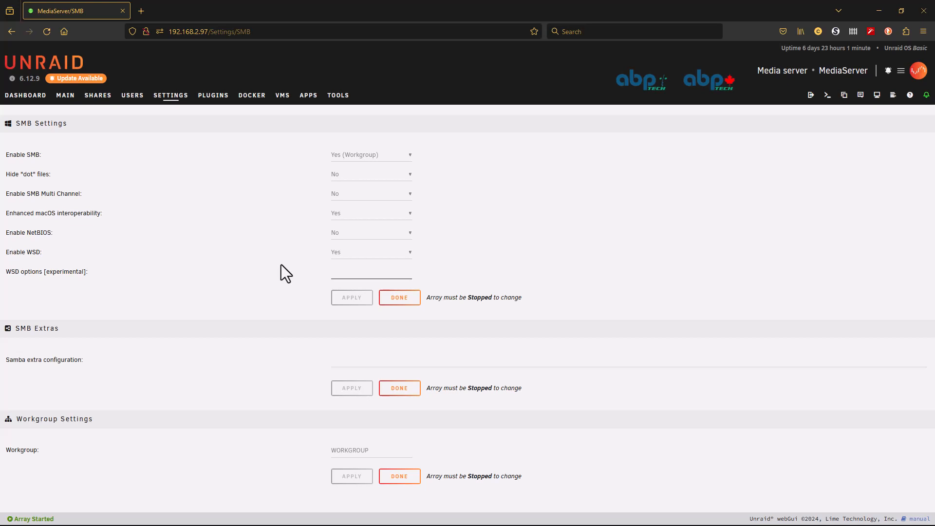
{"action": "mouse_move", "coordinate": [781, 251]}
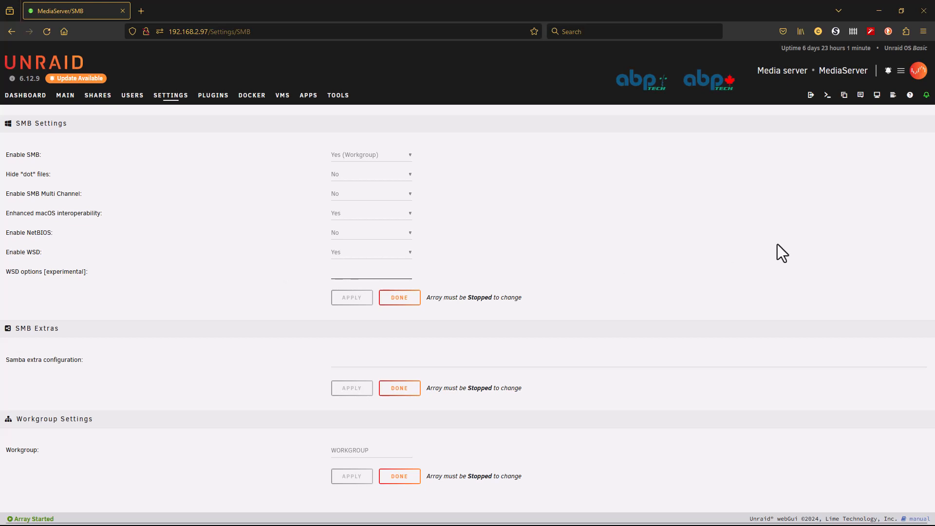